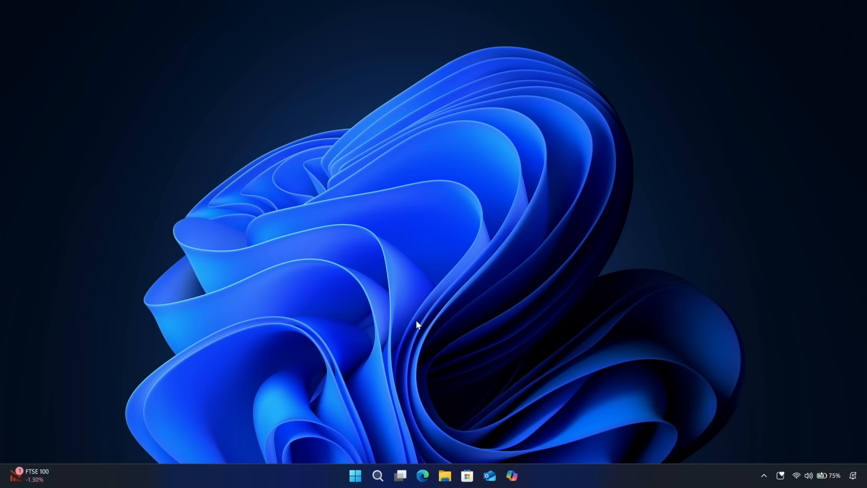
Step: Open the Start menu with pinned apps, recommendations and the phone panel
left_click(356, 476)
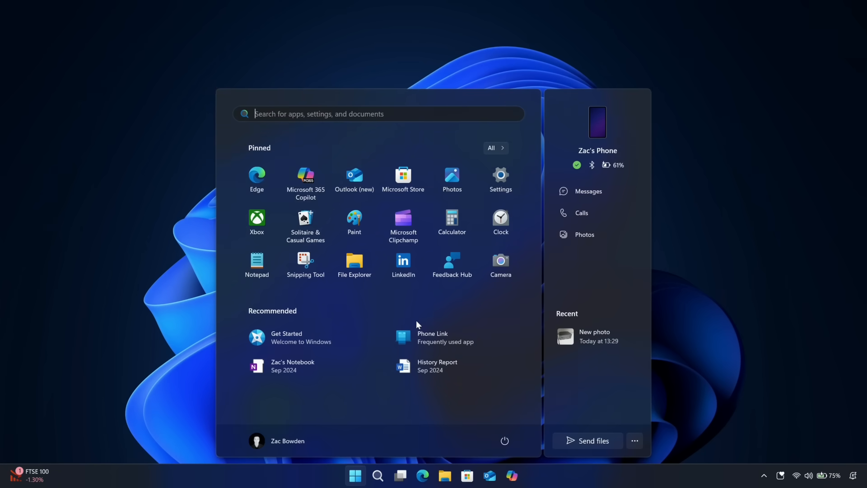
mouse_move(494, 153)
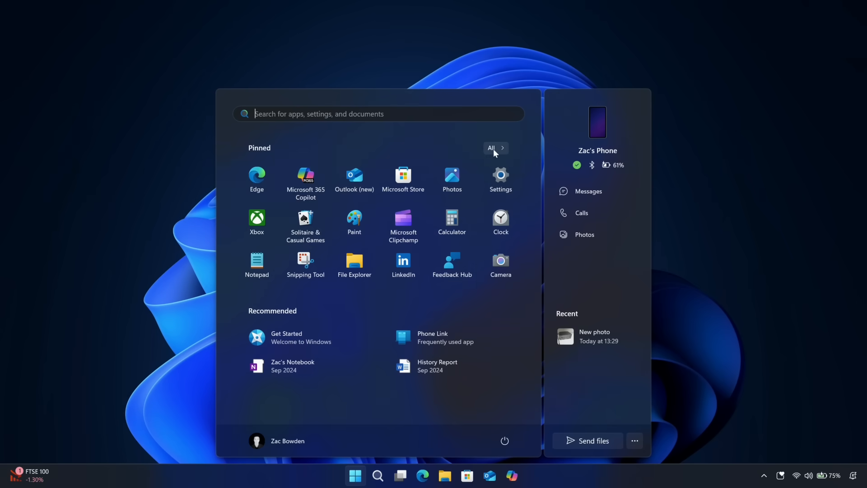
Step: Switch Start to the All apps view grouped by category (Utilities & Tools, Games...)
left_click(493, 148)
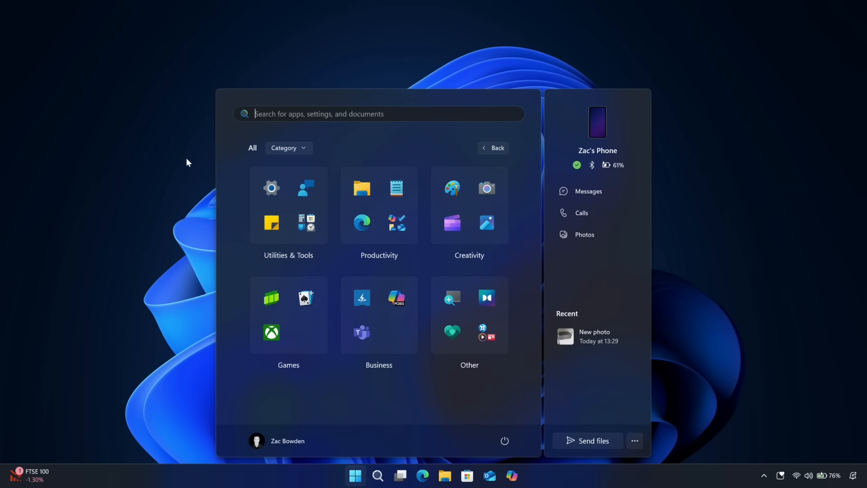
mouse_move(327, 194)
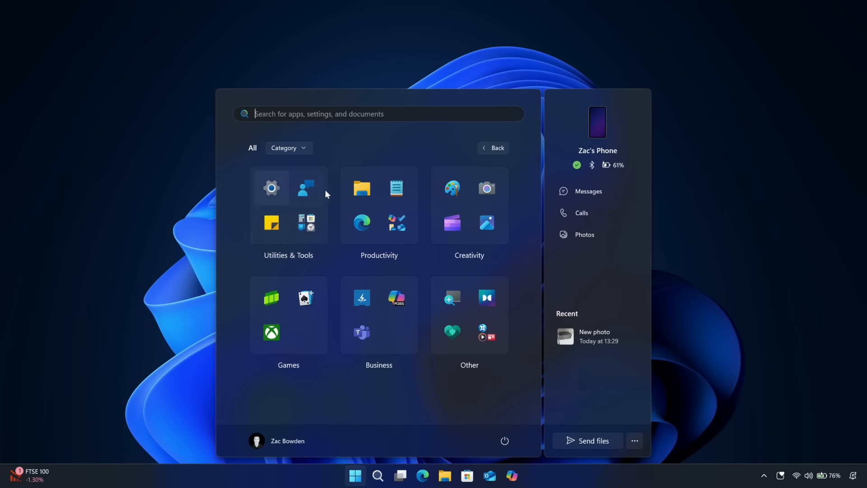
mouse_move(442, 412)
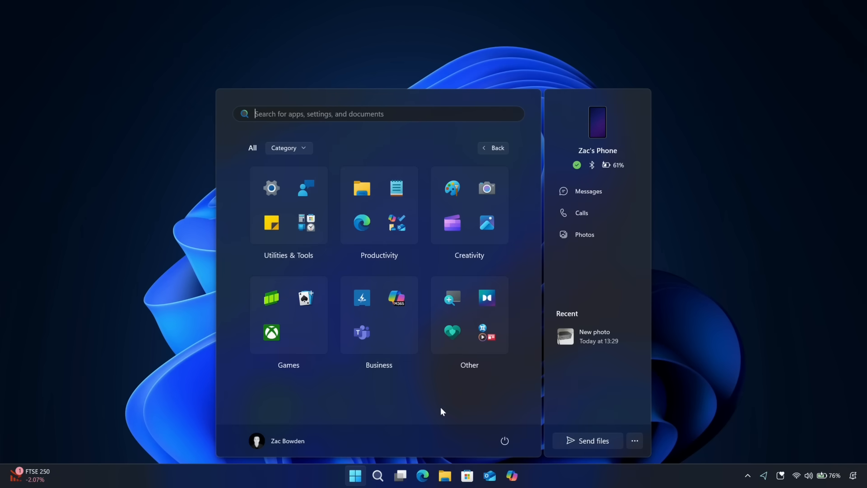
mouse_move(472, 373)
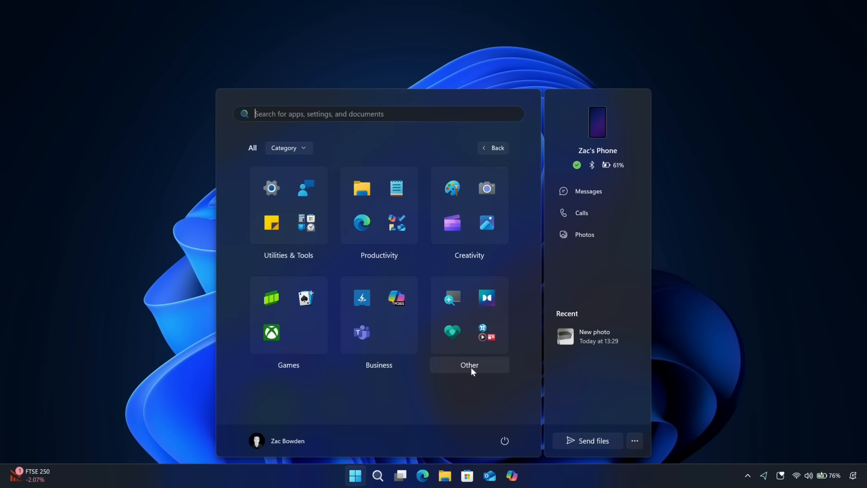
mouse_move(351, 265)
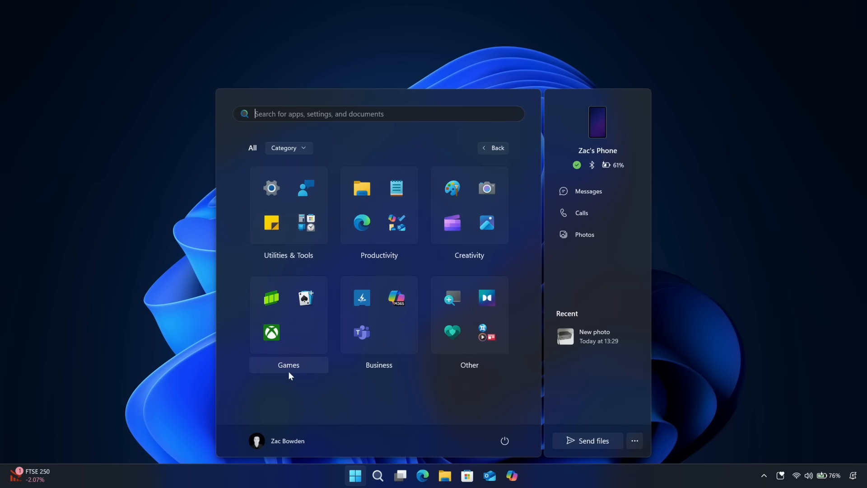
mouse_move(351, 305)
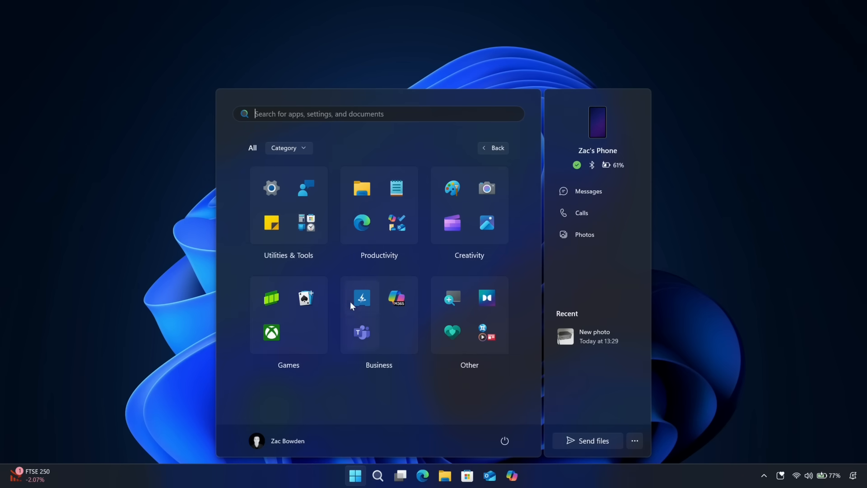
left_click(288, 206)
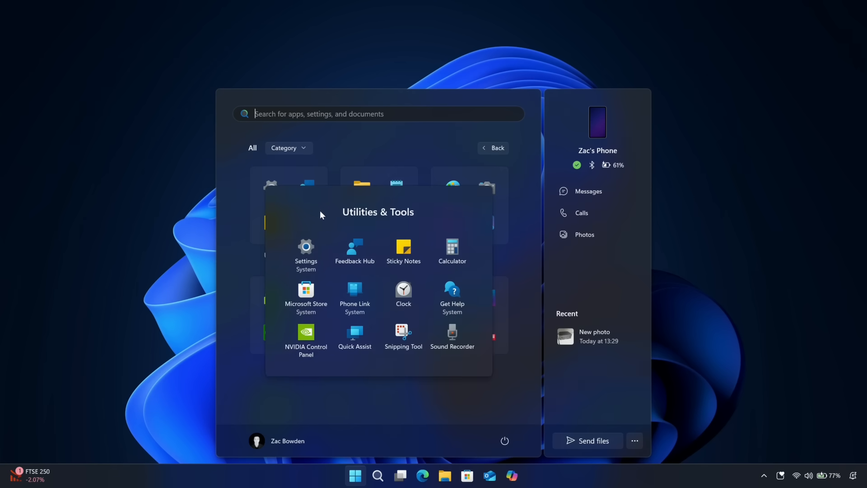
mouse_move(361, 262)
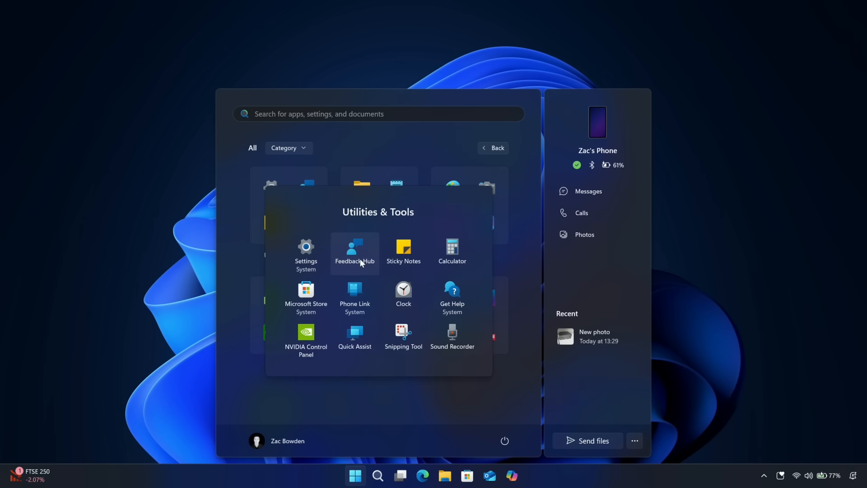
left_click(493, 148)
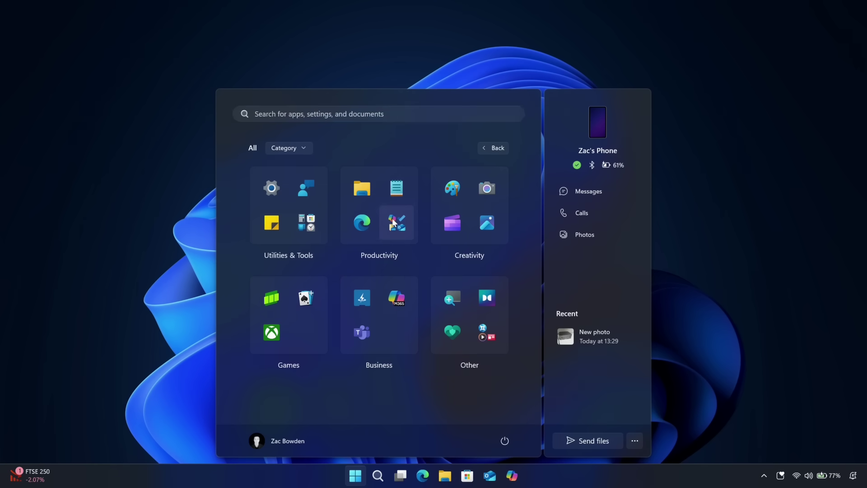
left_click(379, 210)
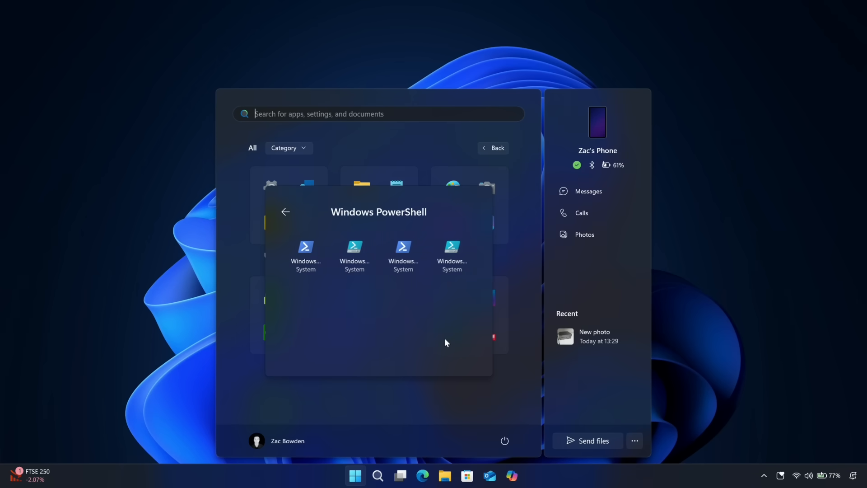
left_click(285, 211)
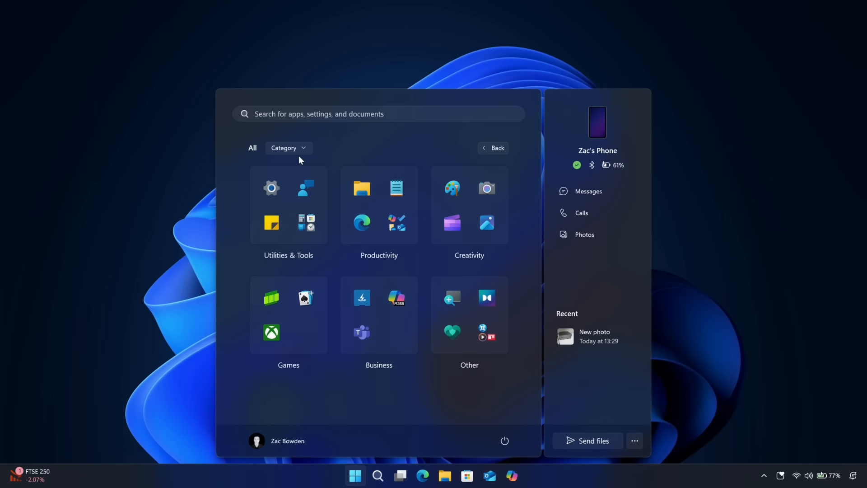
left_click(289, 148)
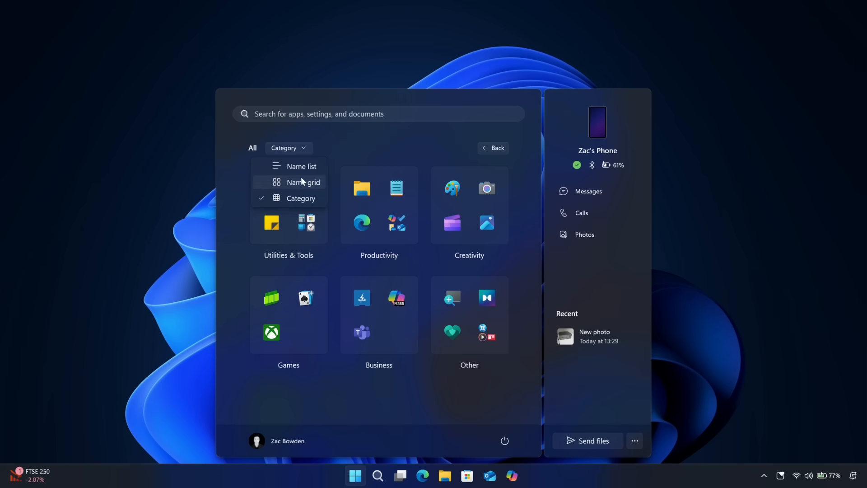
left_click(303, 182)
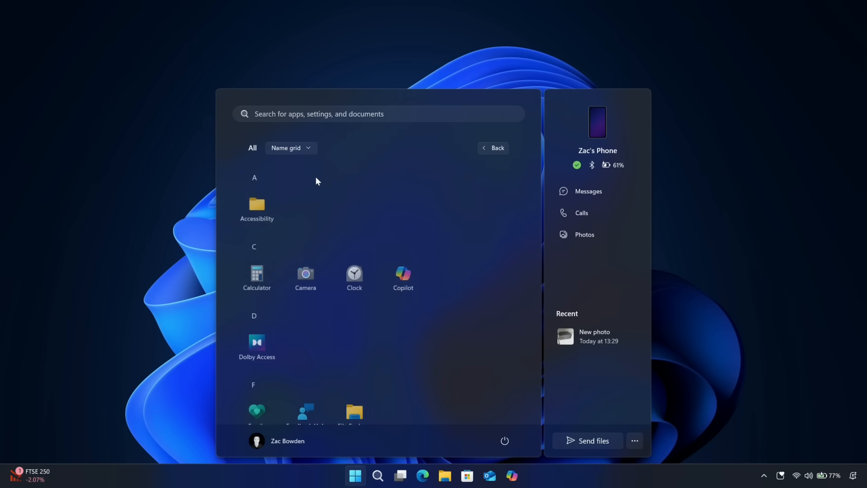
scroll("down", 3)
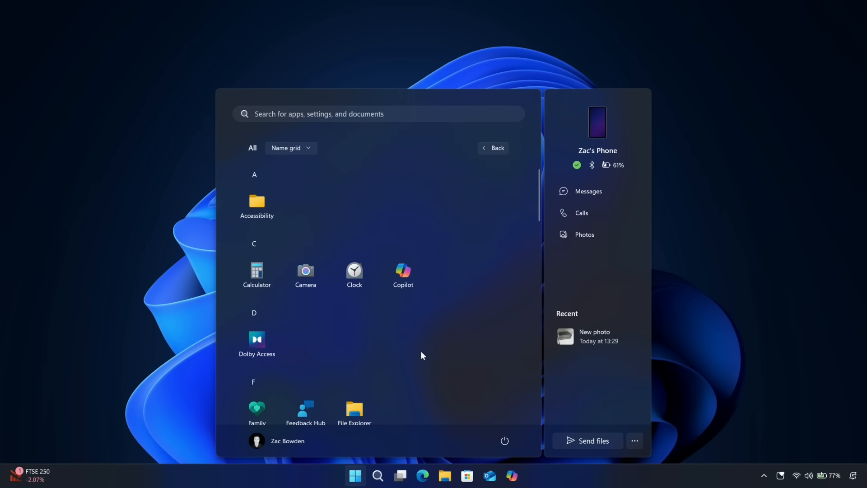
scroll("down", 3)
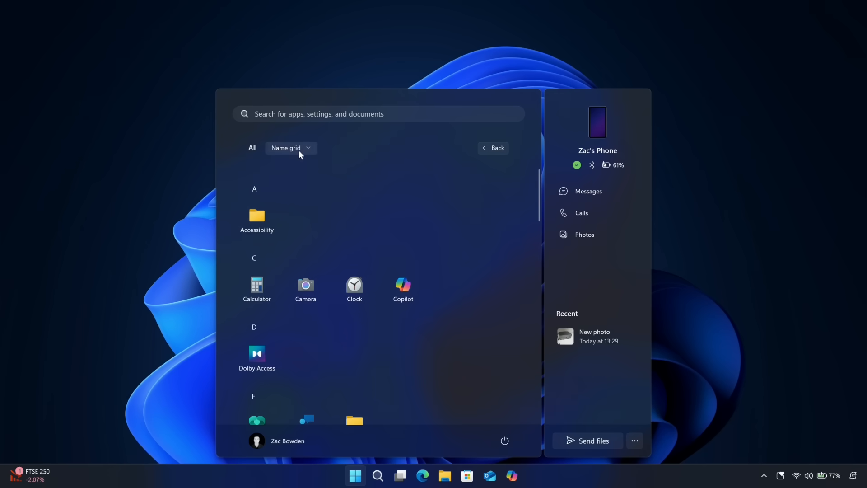
left_click(291, 149)
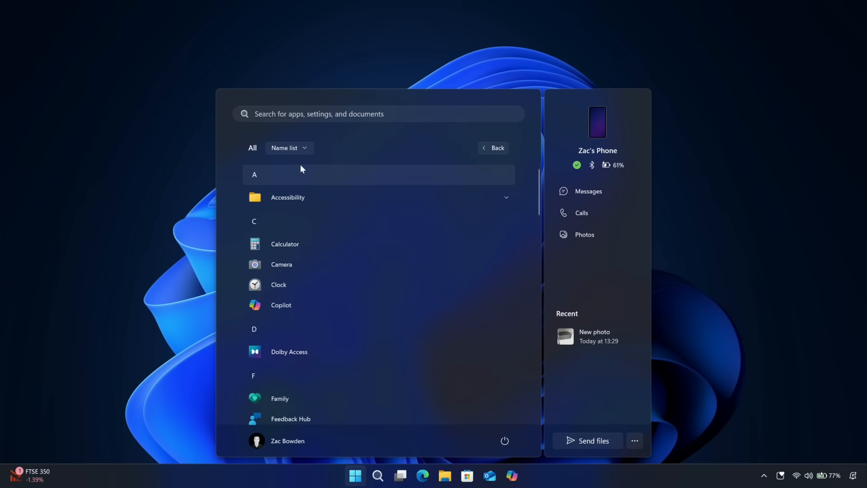
left_click(289, 148)
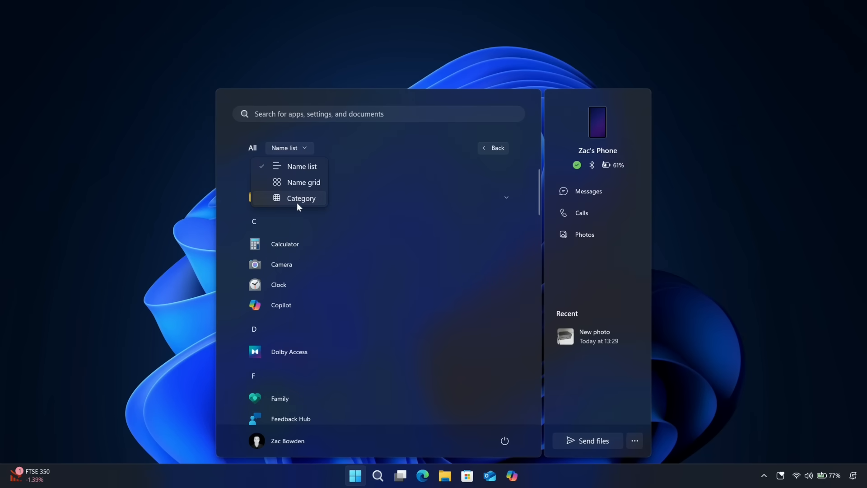
left_click(301, 198)
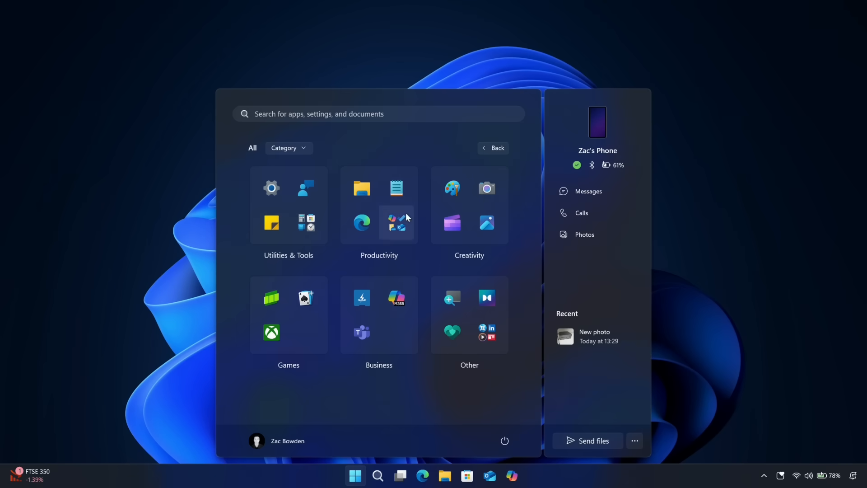
mouse_move(492, 404)
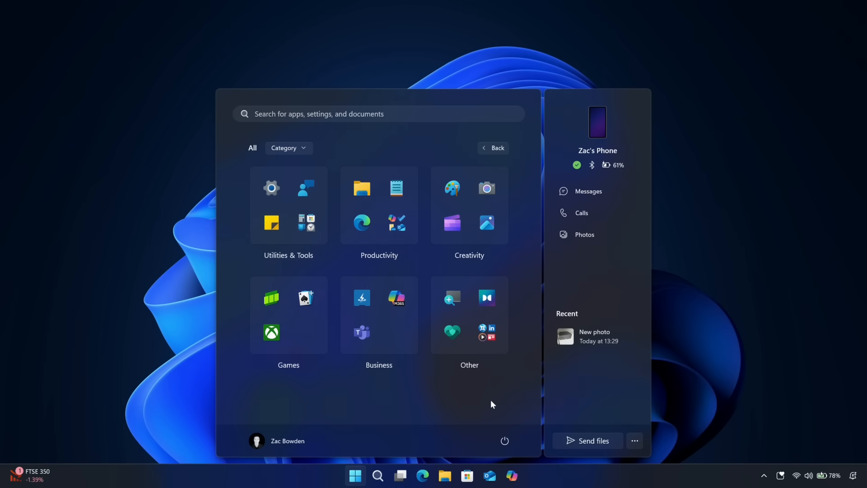
mouse_move(397, 188)
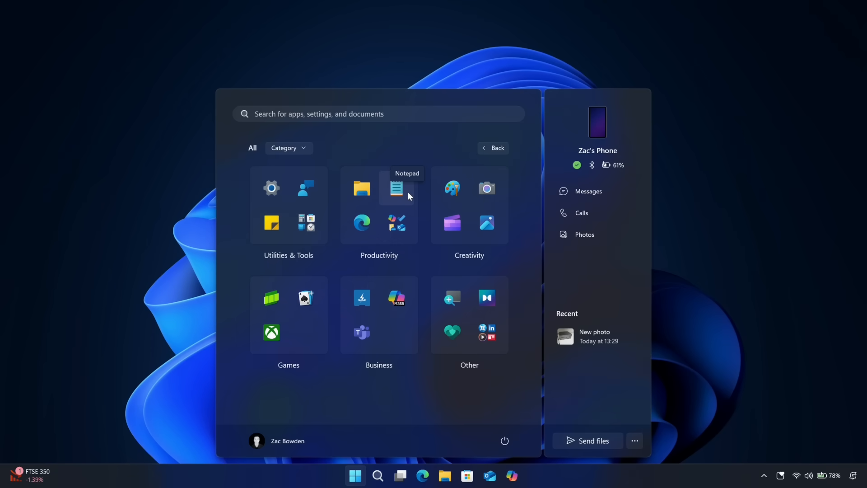
mouse_move(617, 299)
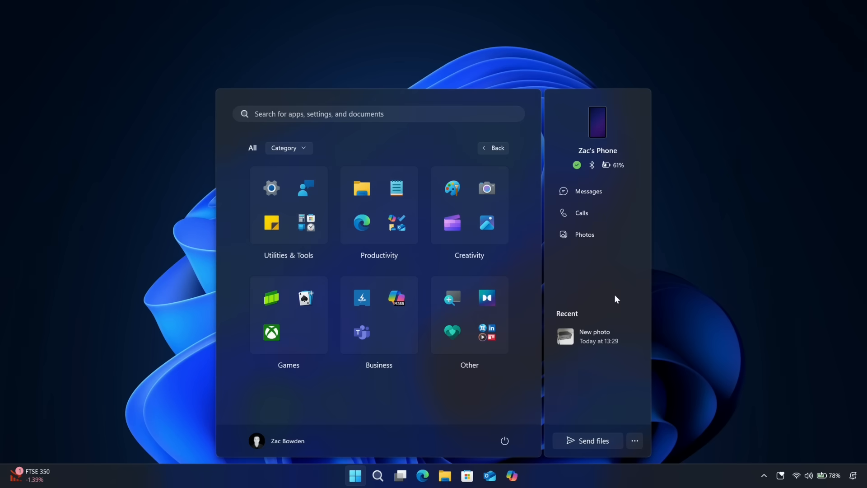
mouse_move(560, 208)
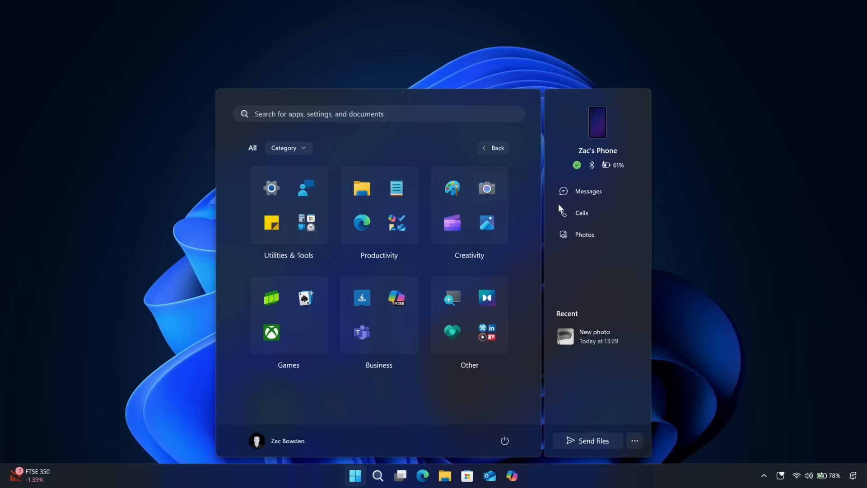
mouse_move(599, 251)
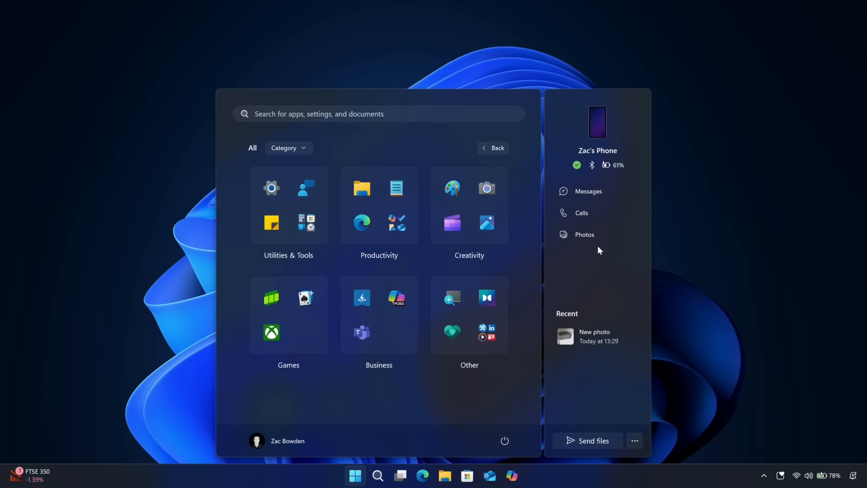
mouse_move(585, 174)
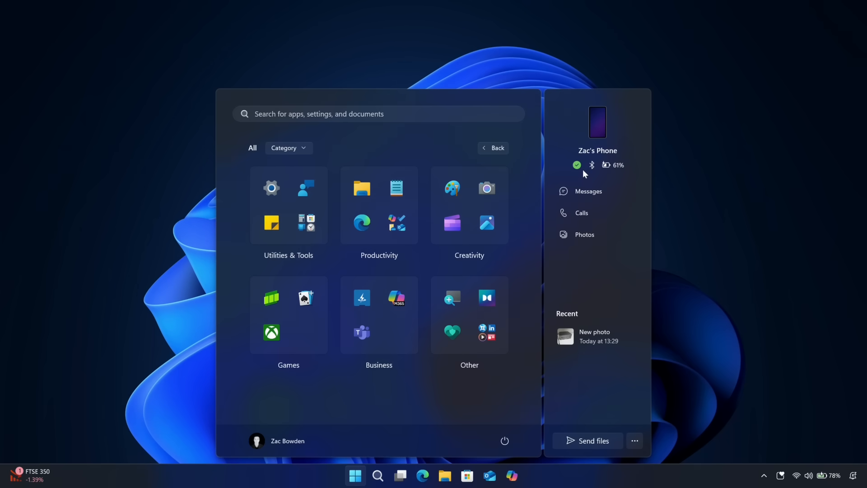
mouse_move(580, 172)
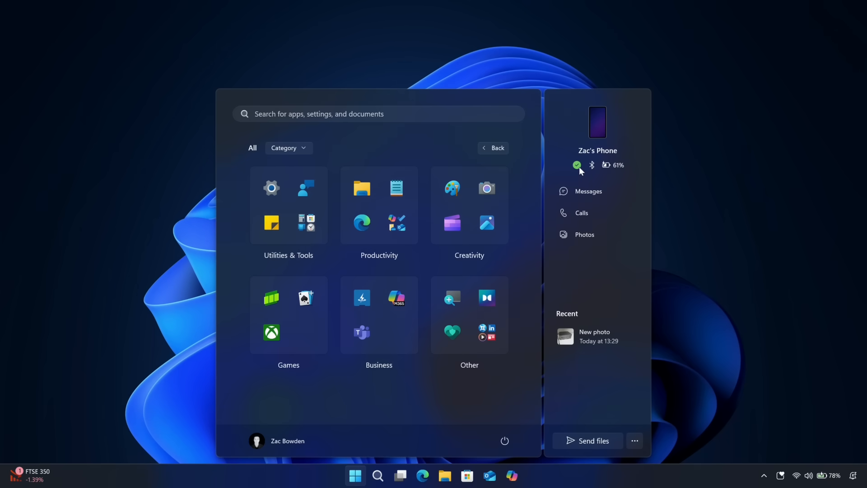
mouse_move(592, 166)
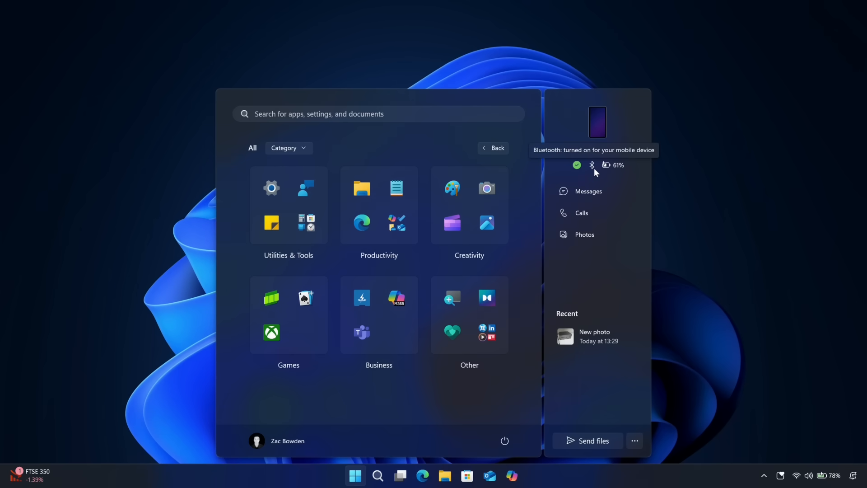
mouse_move(620, 173)
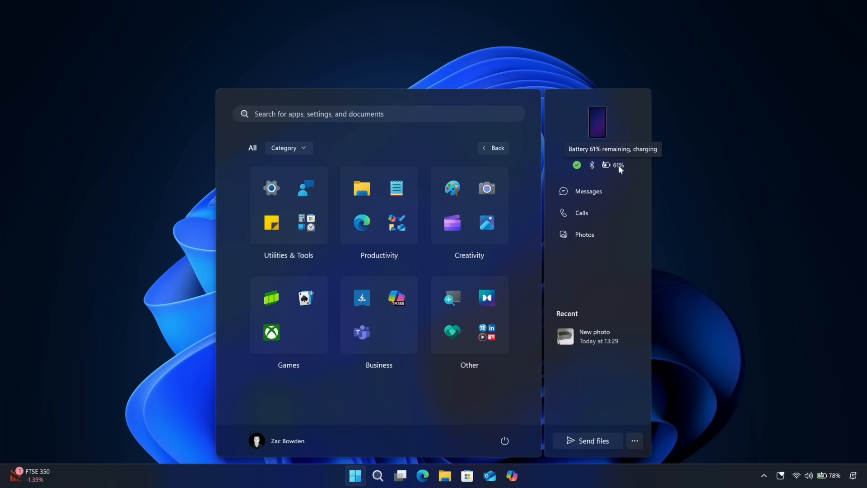
mouse_move(616, 201)
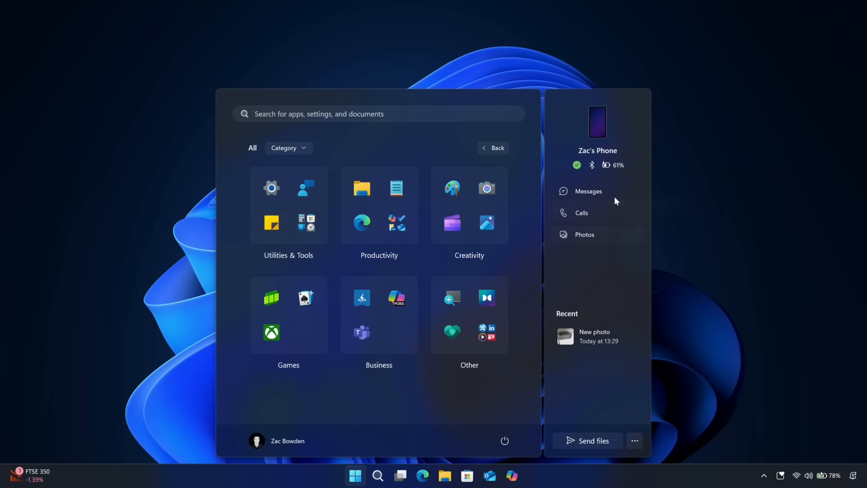
mouse_move(614, 198)
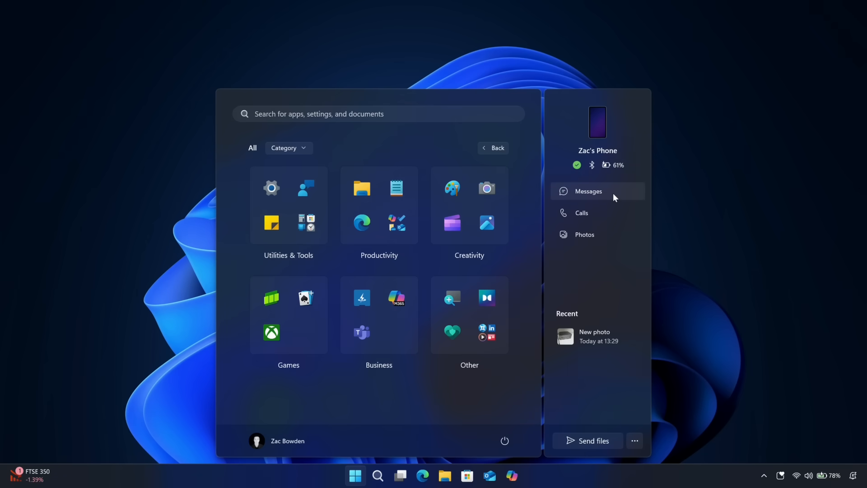
mouse_move(612, 347)
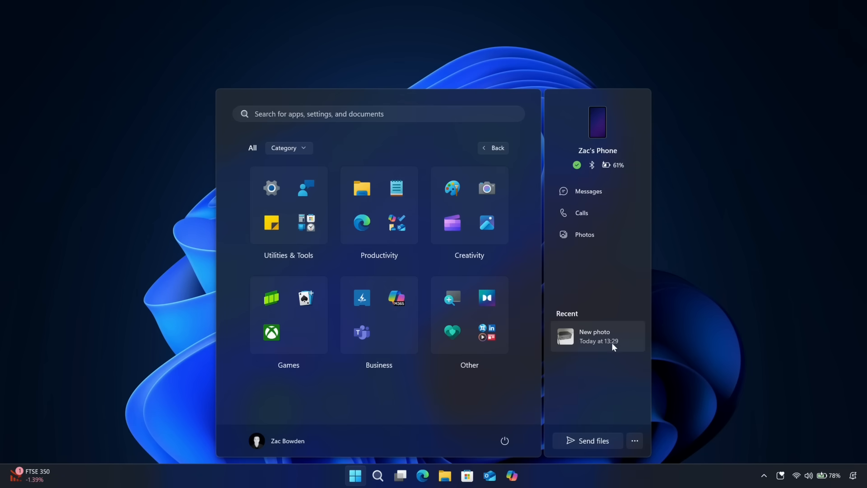
mouse_move(606, 346)
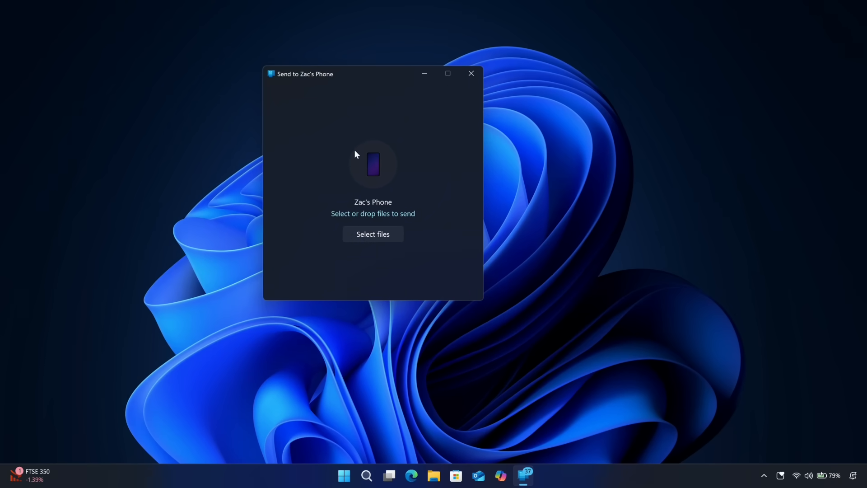
mouse_move(389, 170)
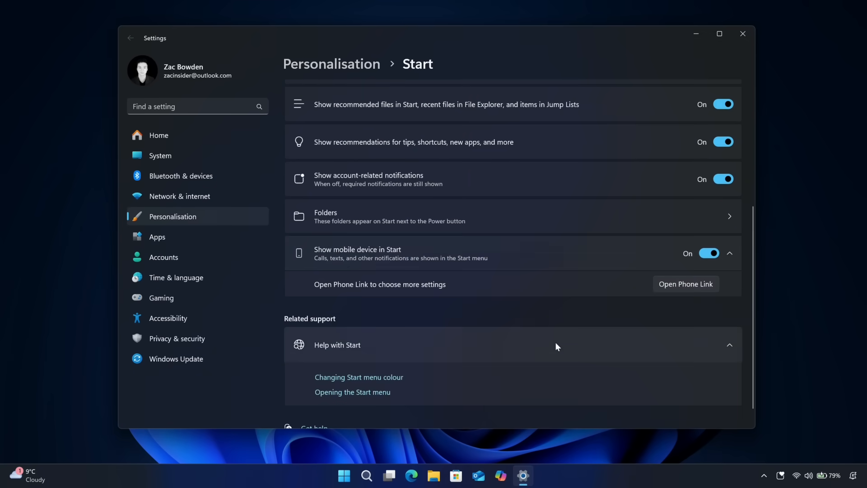
mouse_move(700, 271)
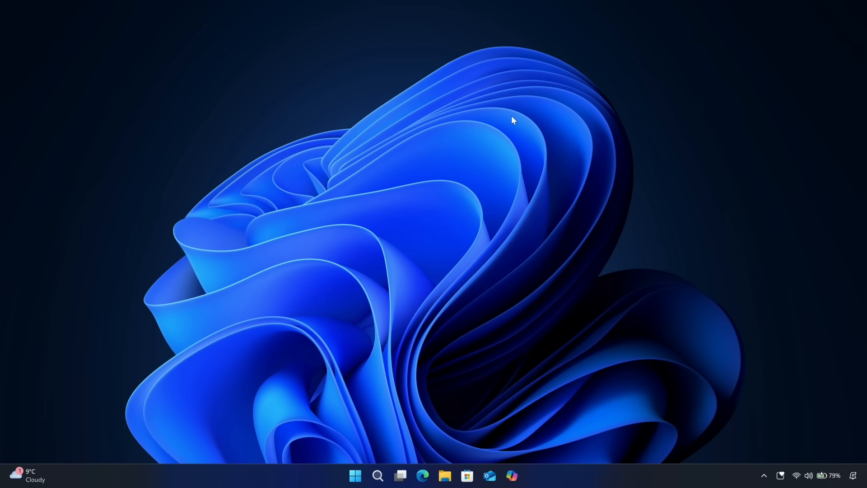
mouse_move(712, 405)
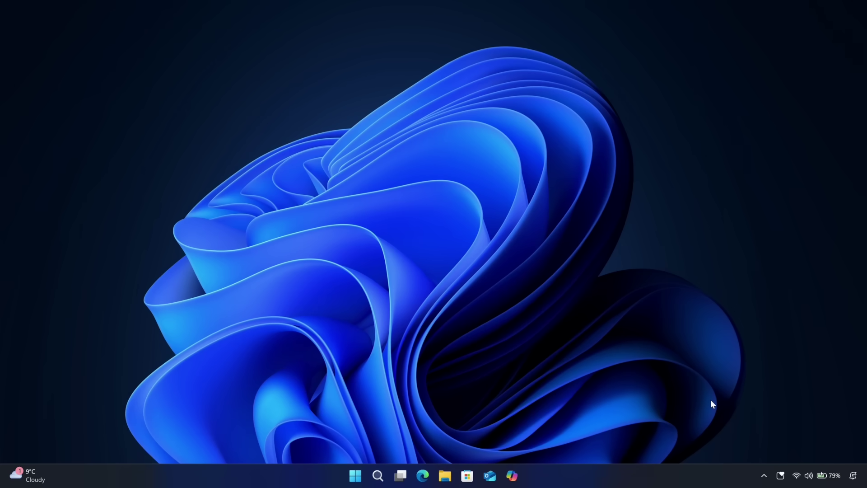
mouse_move(845, 466)
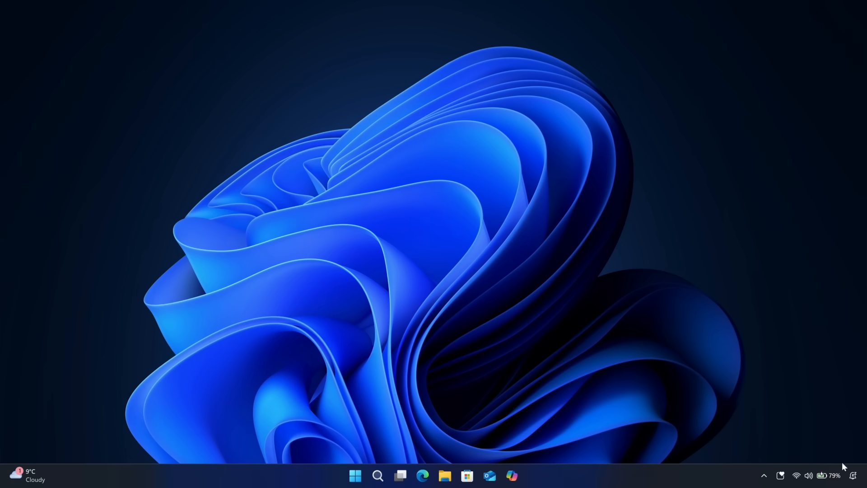
mouse_move(825, 480)
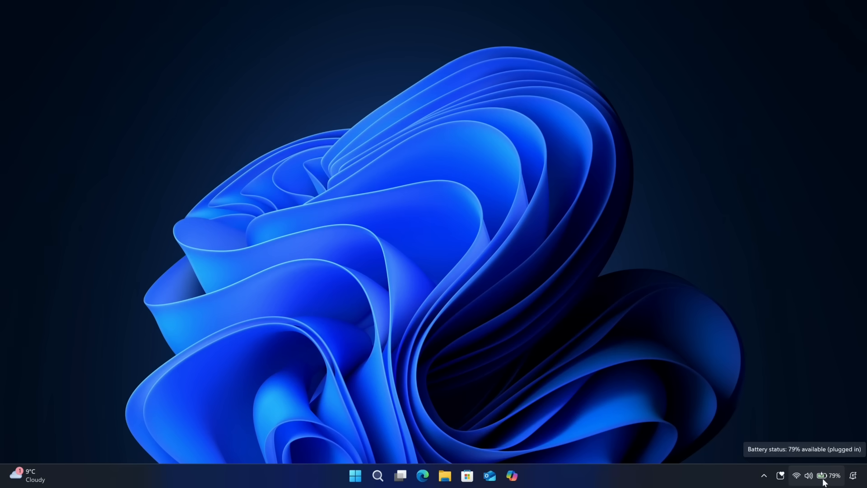
mouse_move(835, 484)
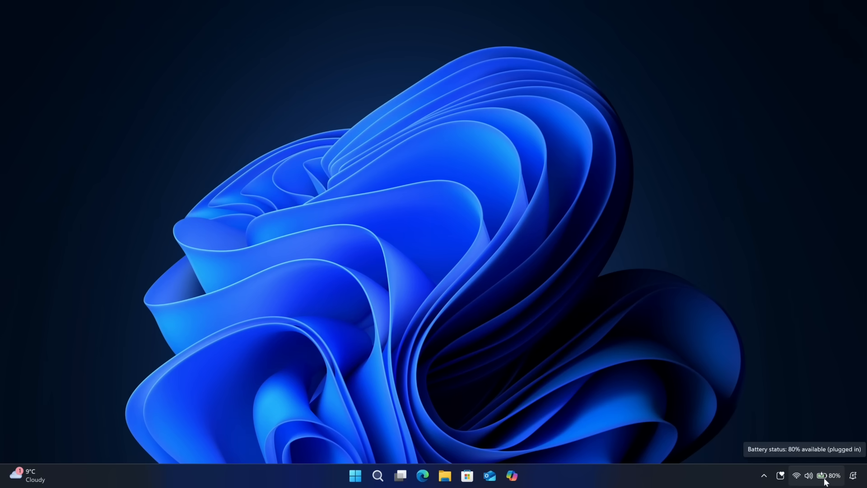
mouse_move(800, 455)
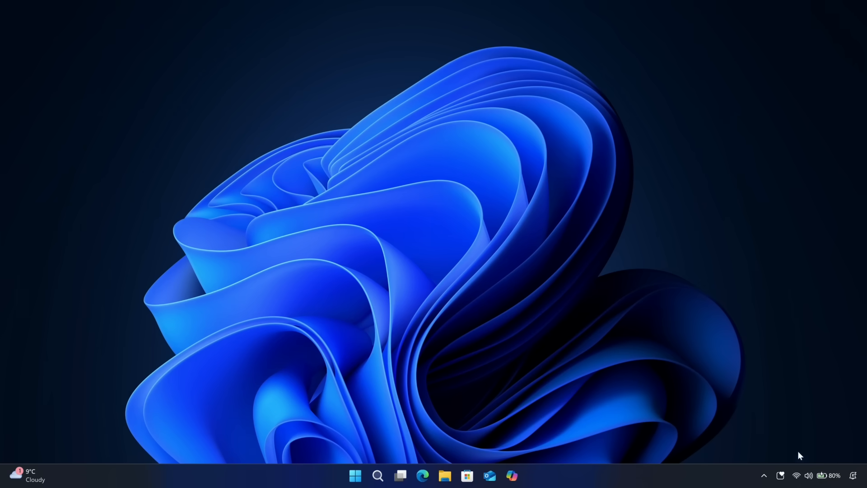
mouse_move(825, 478)
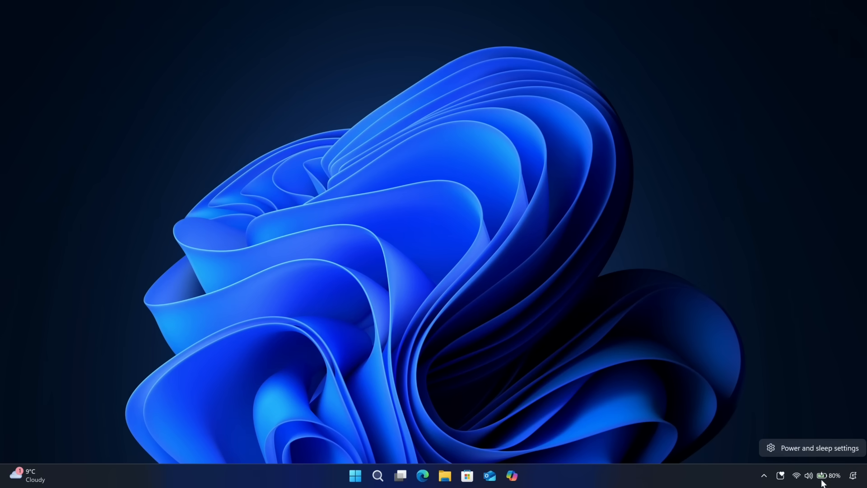
Step: In Power & battery settings, turn the taskbar battery percentage off and back on
left_click(825, 475)
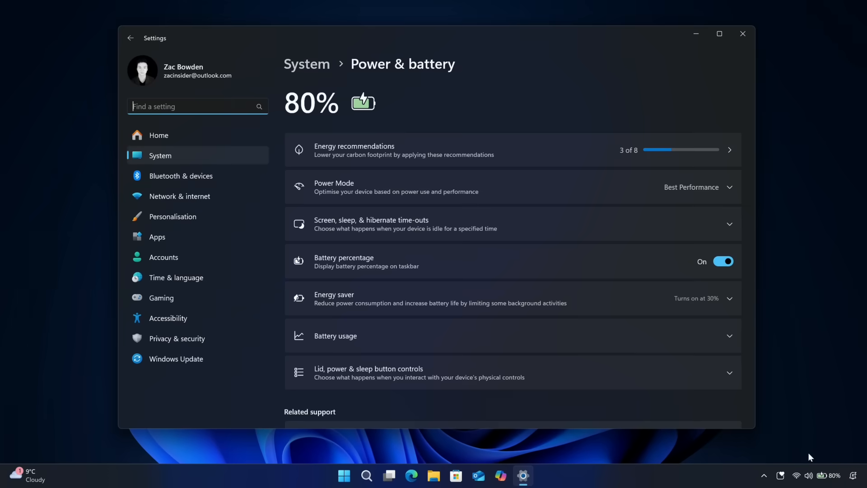
mouse_move(694, 269)
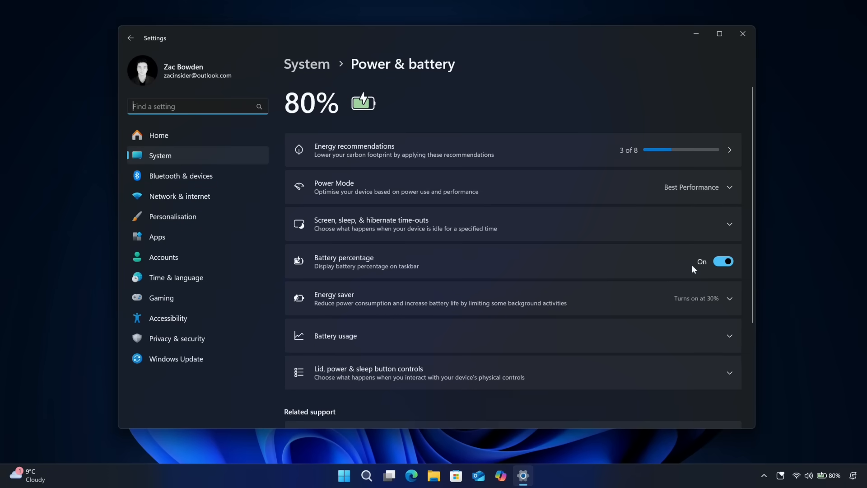
left_click(723, 261)
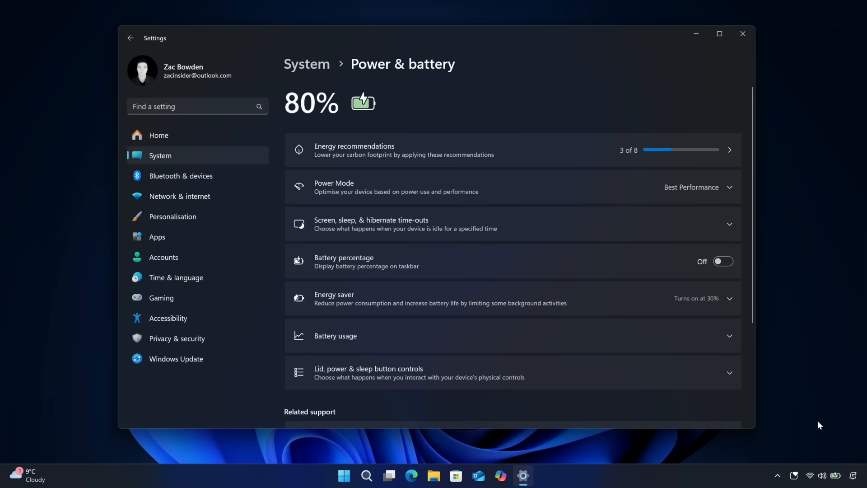
mouse_move(690, 337)
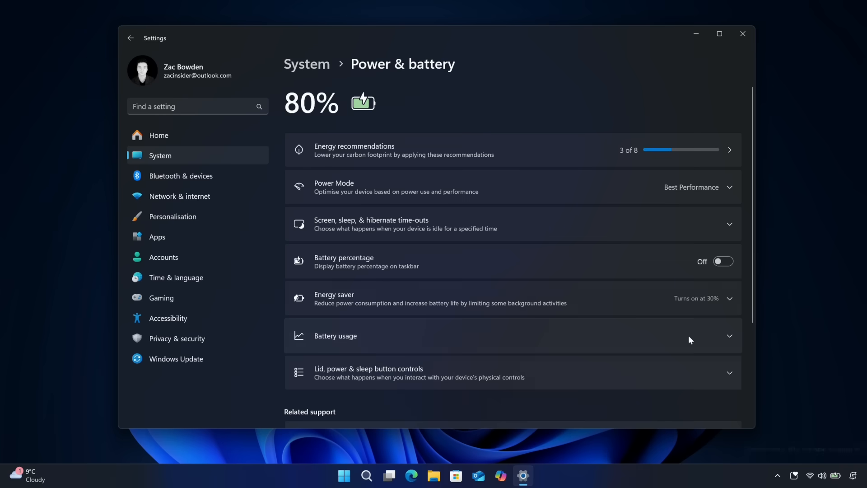
left_click(723, 261)
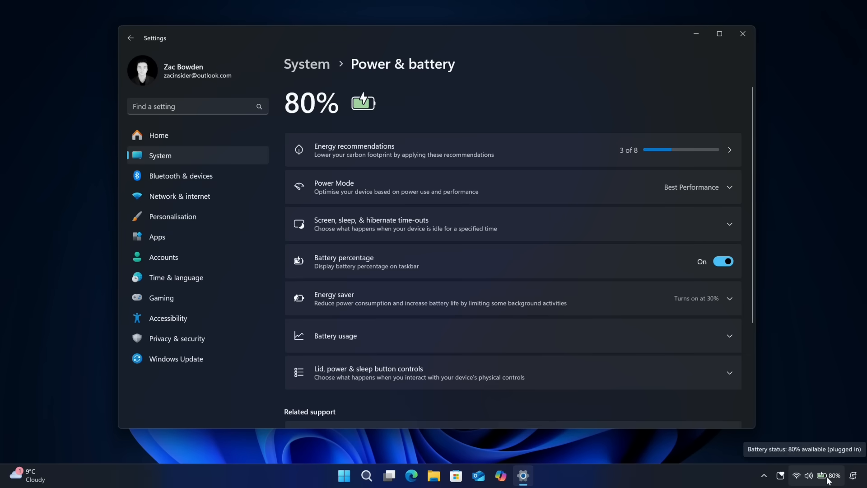
mouse_move(782, 478)
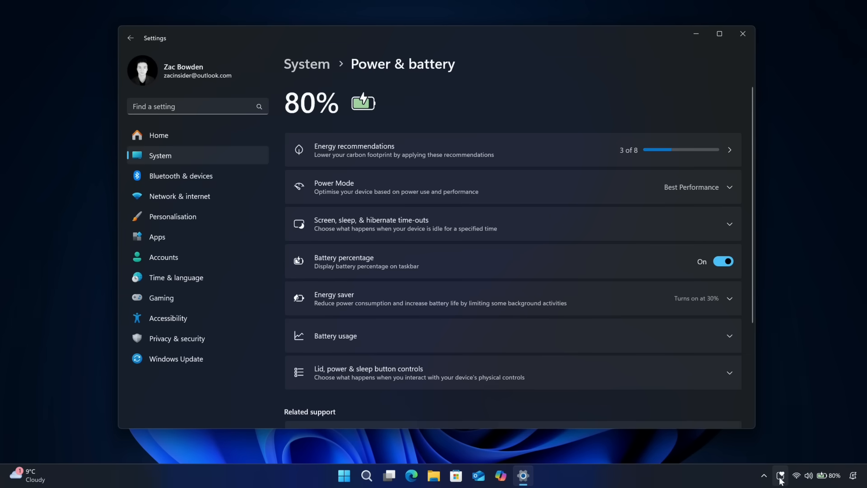
mouse_move(782, 479)
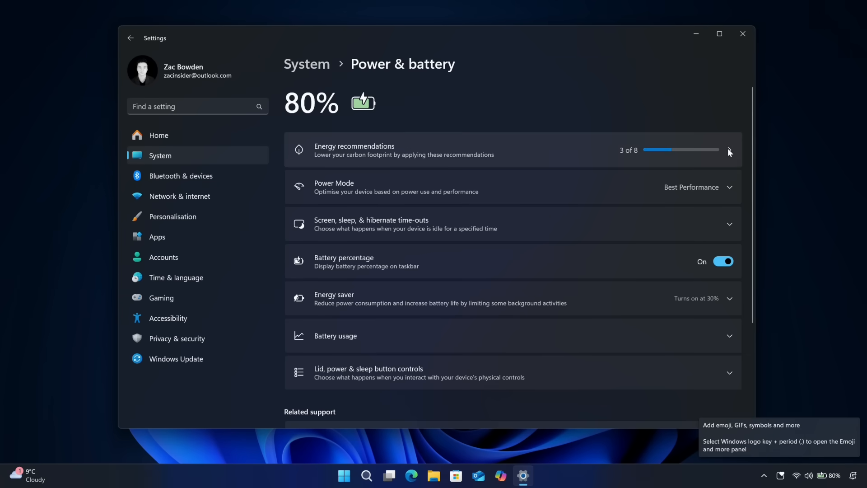
Step: Close Settings and bring up the Emoji and more panel from the tray icon
left_click(743, 34)
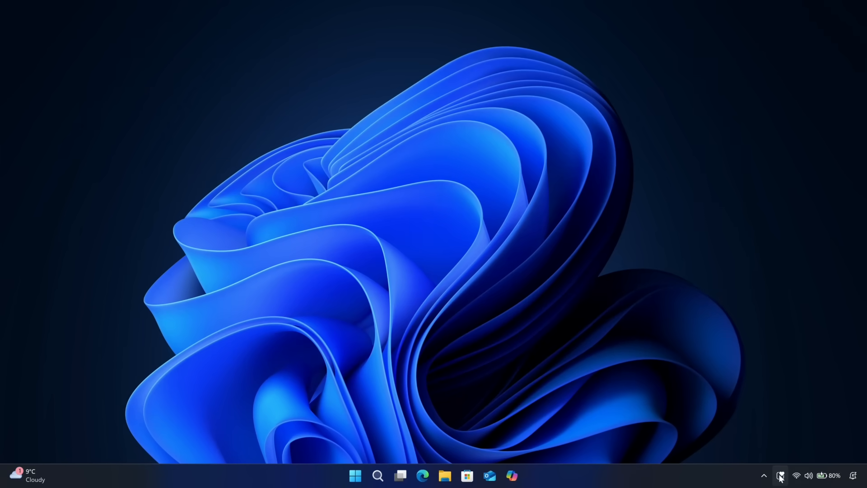
left_click(780, 475)
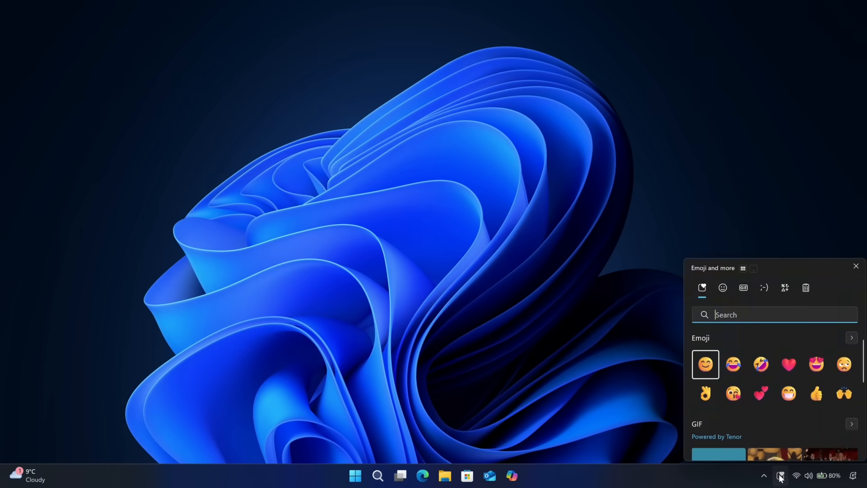
mouse_move(692, 267)
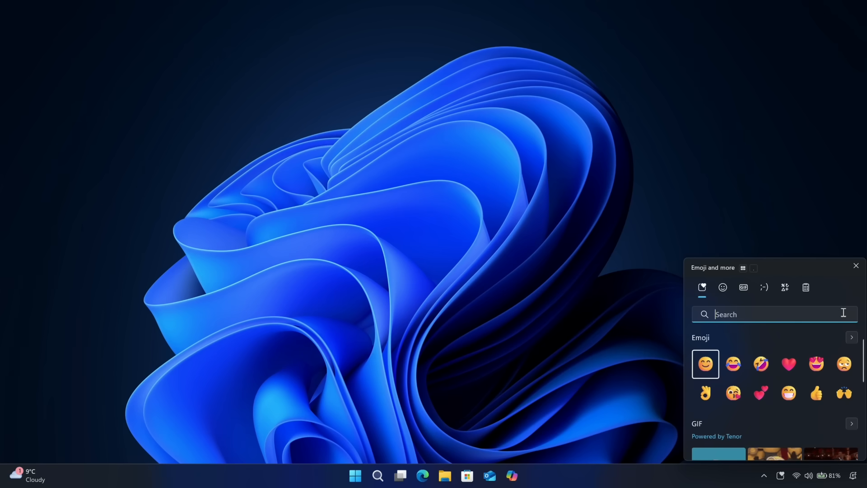
mouse_move(812, 476)
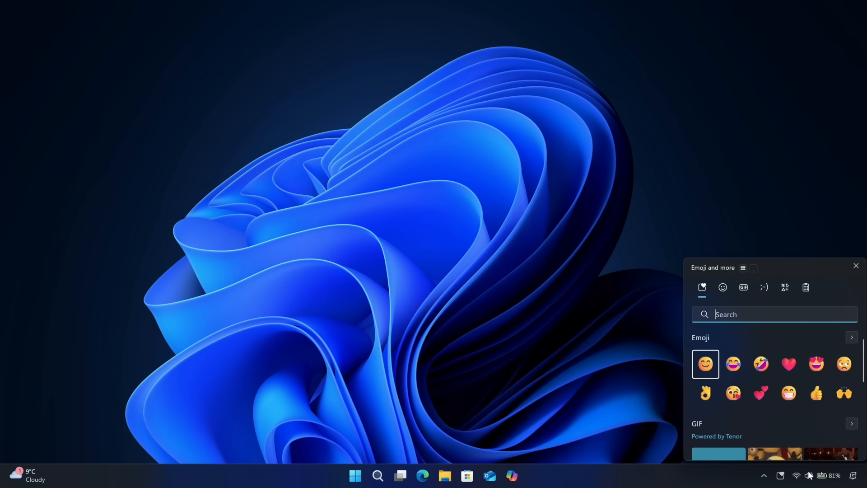
left_click(856, 265)
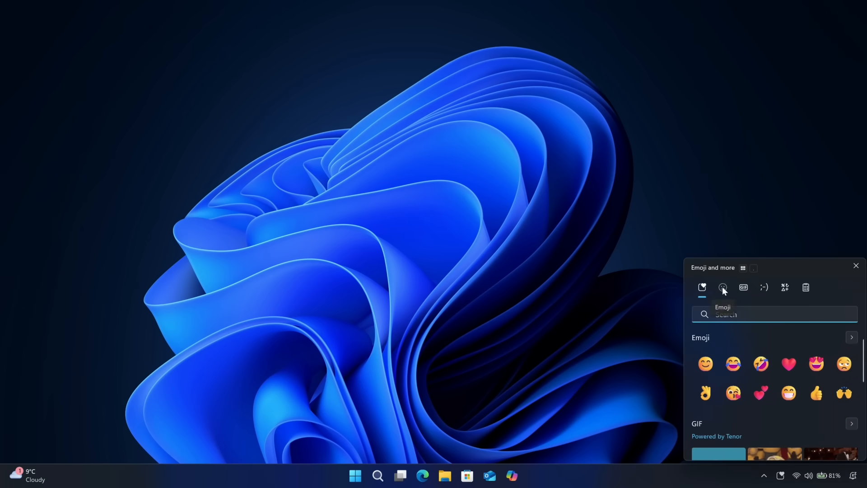
Step: Browse the Emoji and Clipboard sections of the panel, then close it
left_click(723, 287)
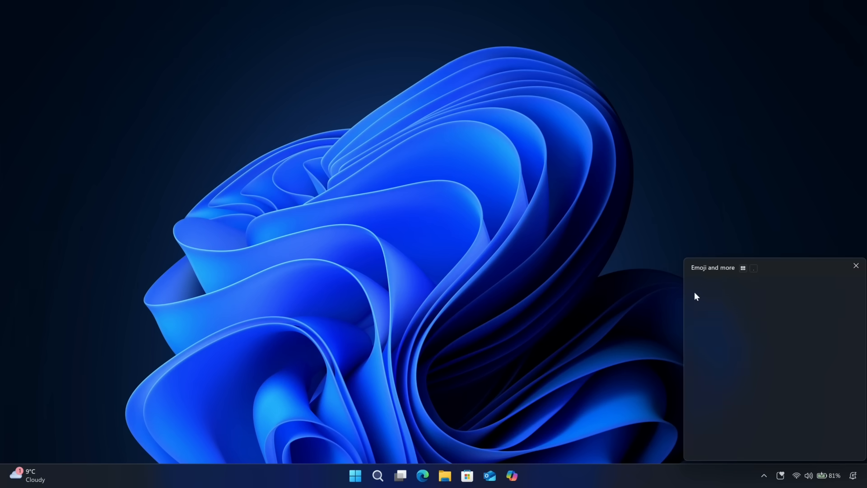
left_click(805, 287)
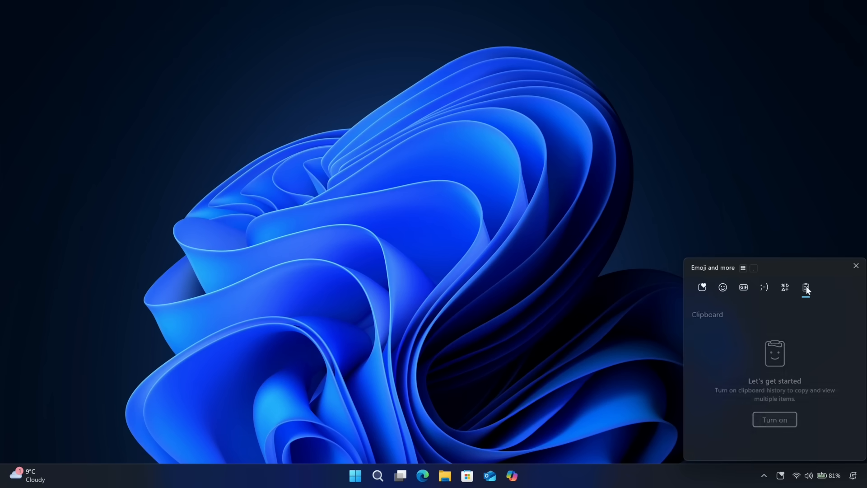
mouse_move(852, 271)
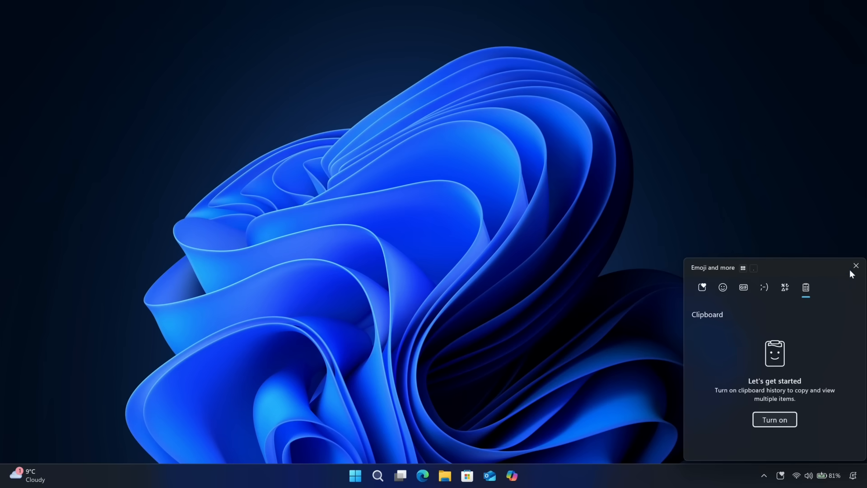
left_click(856, 265)
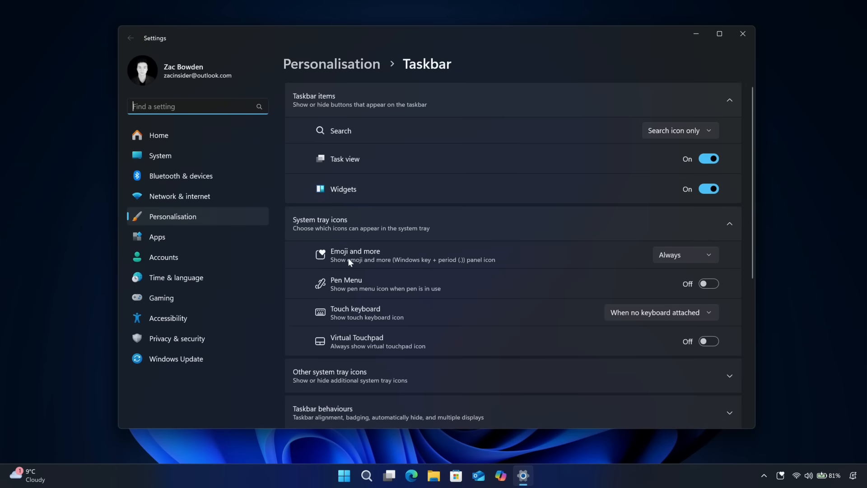
Step: Set the Emoji and more tray icon to Never show and close Settings
left_click(686, 255)
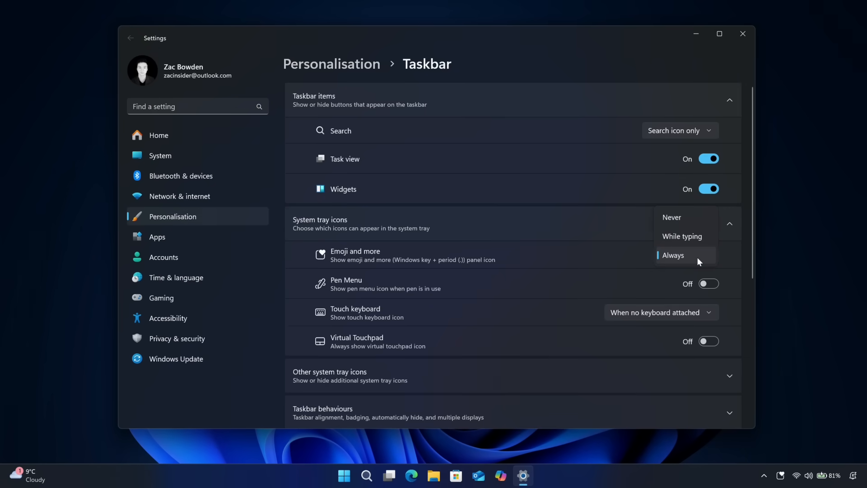
mouse_move(702, 239)
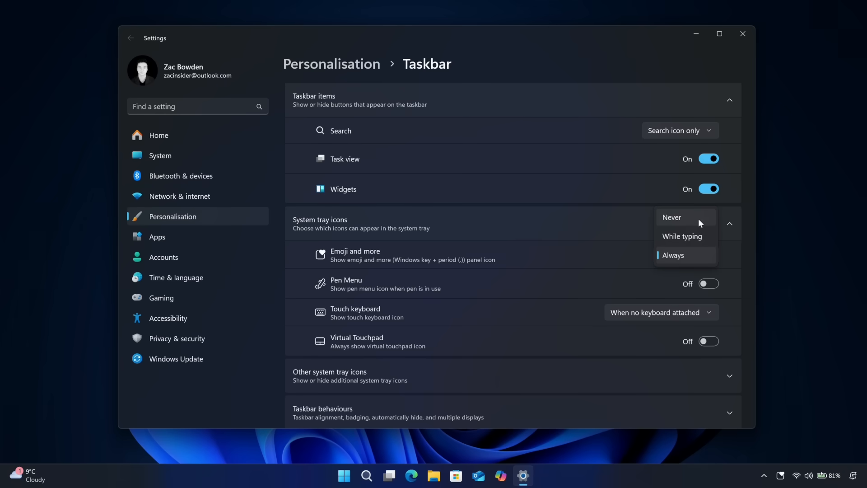
left_click(671, 217)
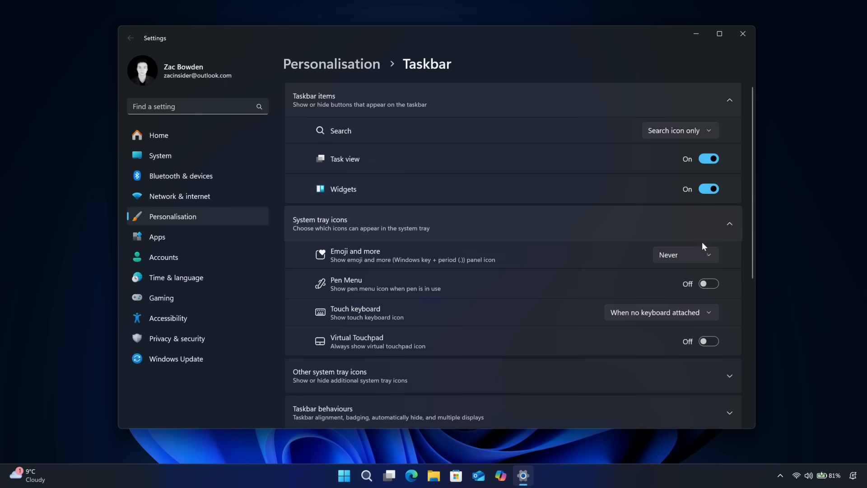
left_click(685, 255)
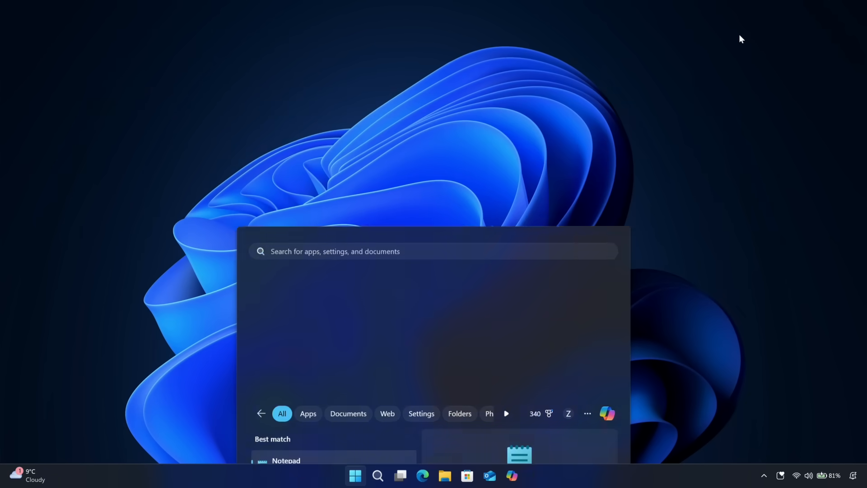
Step: In Notepad write 'heyrfheurhweiur', insert a heart-eyes emoji, and close Notepad
left_click(287, 460)
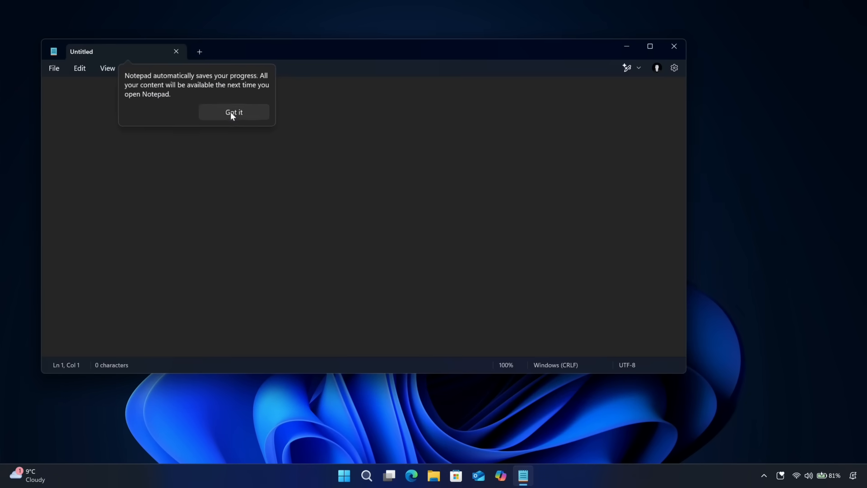
left_click(233, 112)
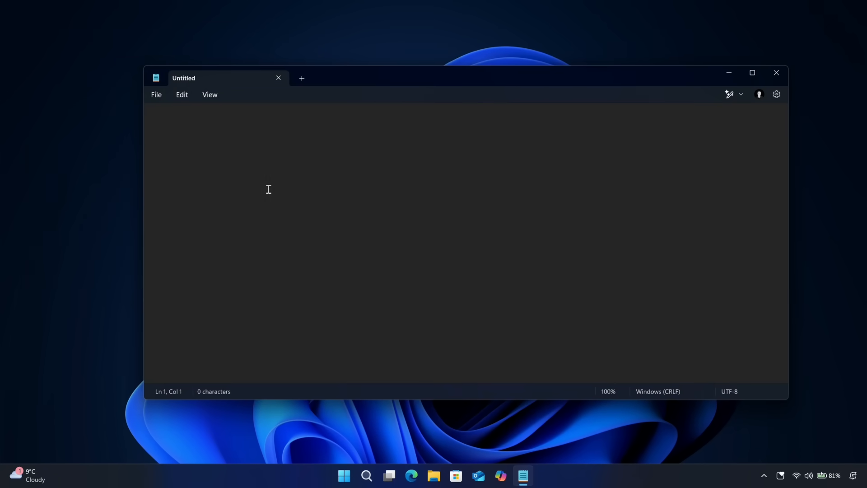
mouse_move(518, 204)
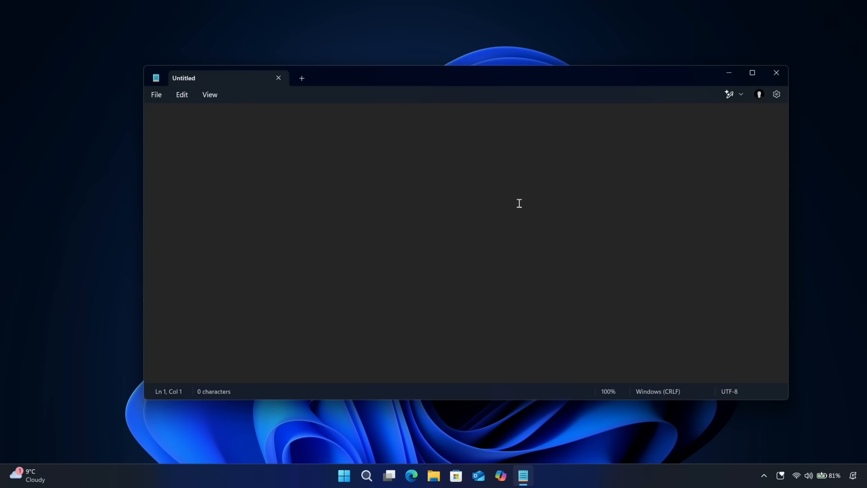
type("heyrfheurhweiur")
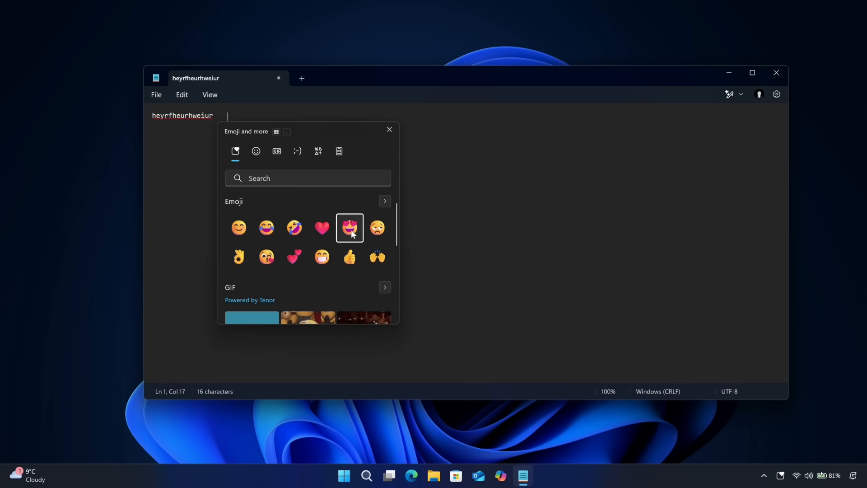
left_click(350, 227)
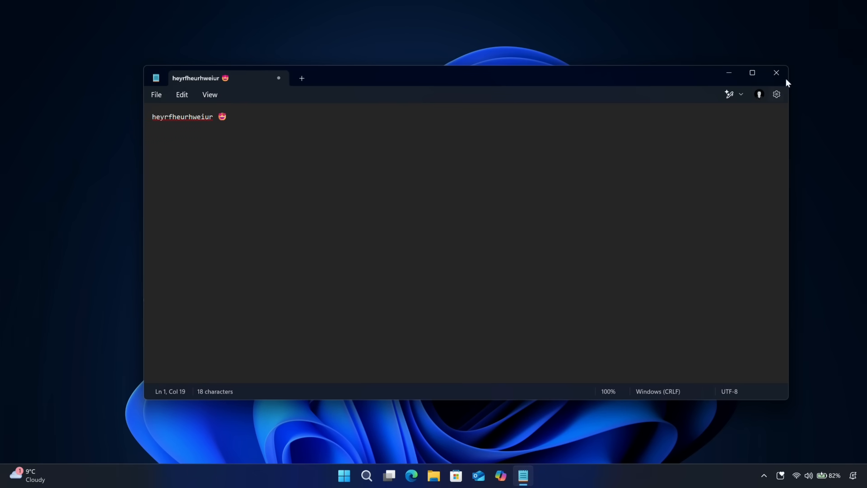
left_click(776, 72)
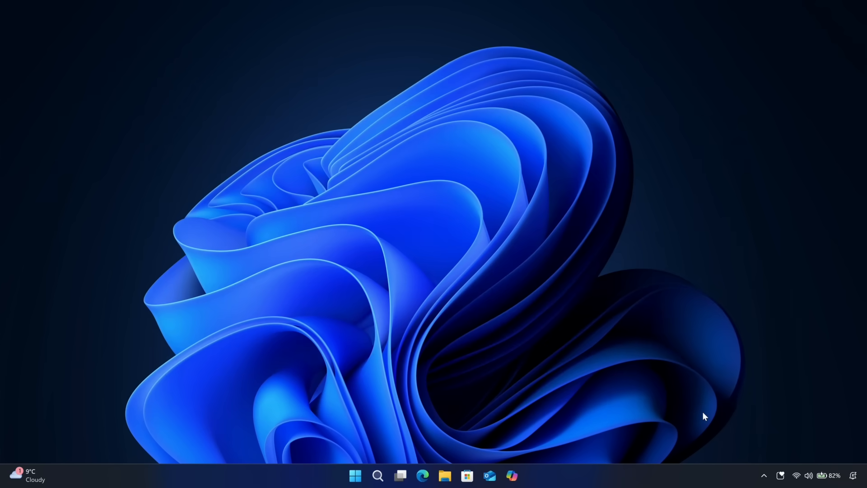
mouse_move(547, 257)
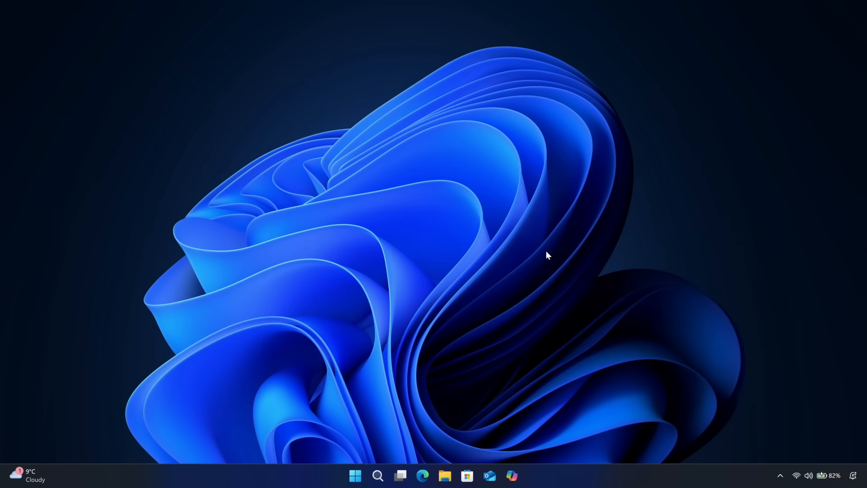
Step: Reach the Taskbar behaviours section of taskbar settings via the taskbar's right-click menu
right_click(579, 476)
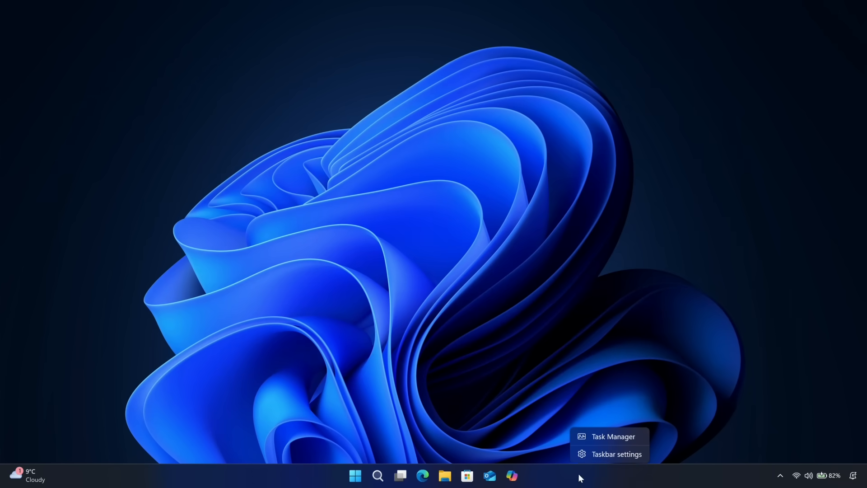
left_click(617, 453)
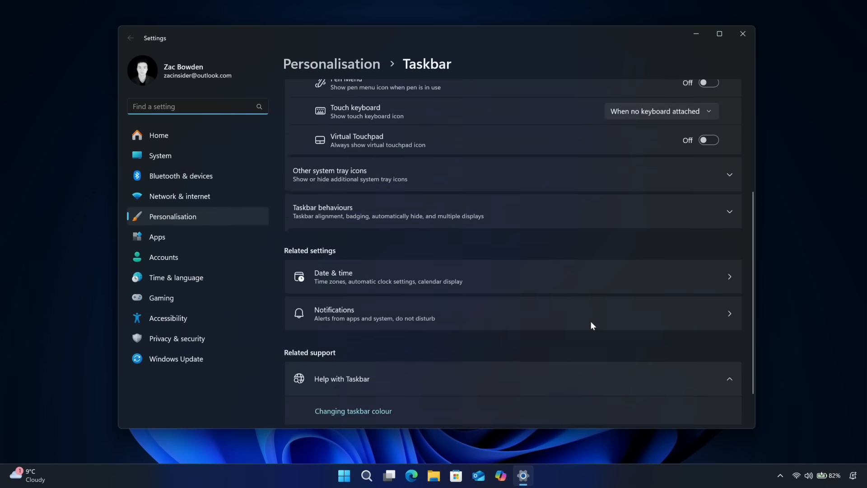
left_click(497, 212)
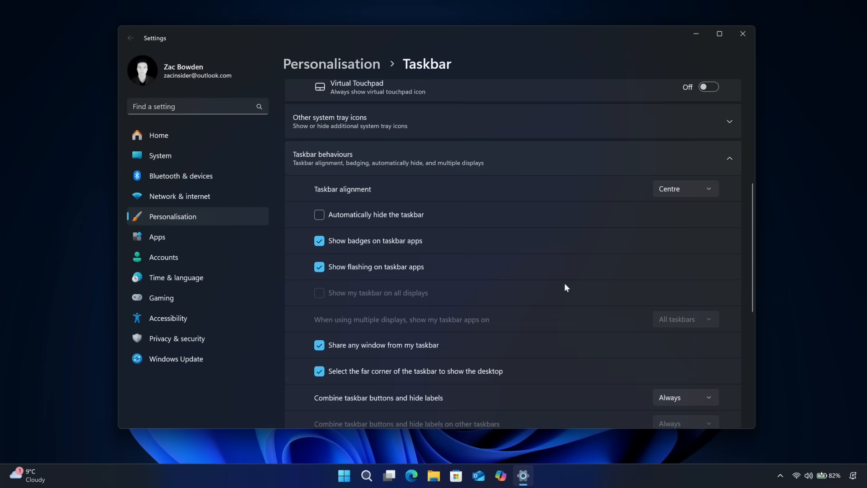
scroll("down", 3)
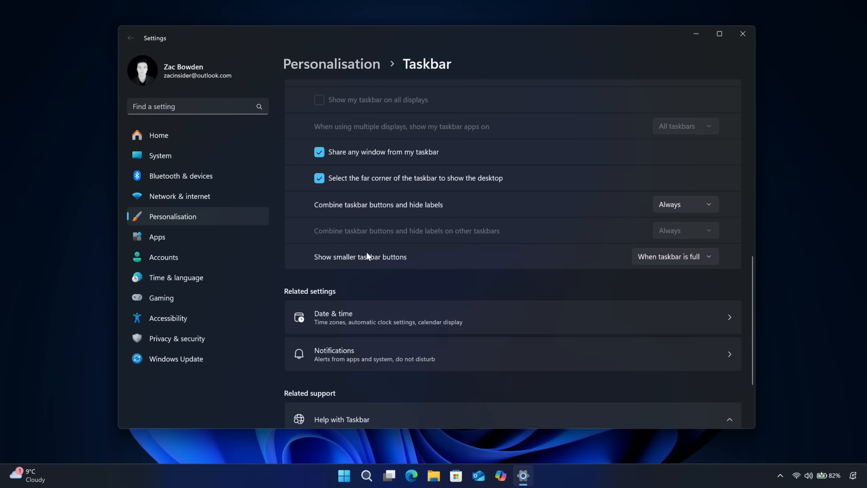
mouse_move(665, 269)
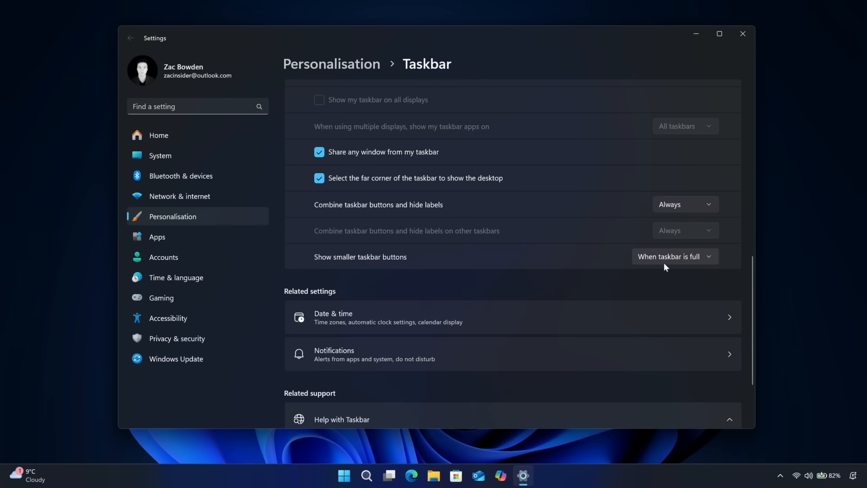
mouse_move(527, 474)
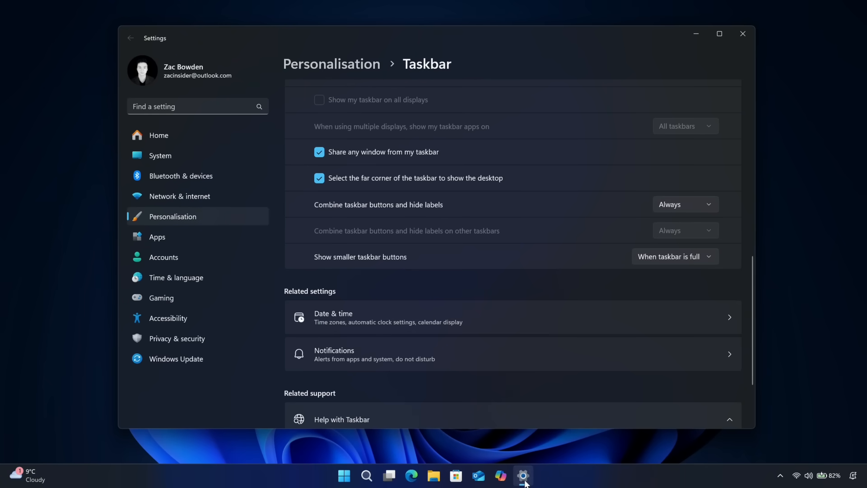
mouse_move(680, 263)
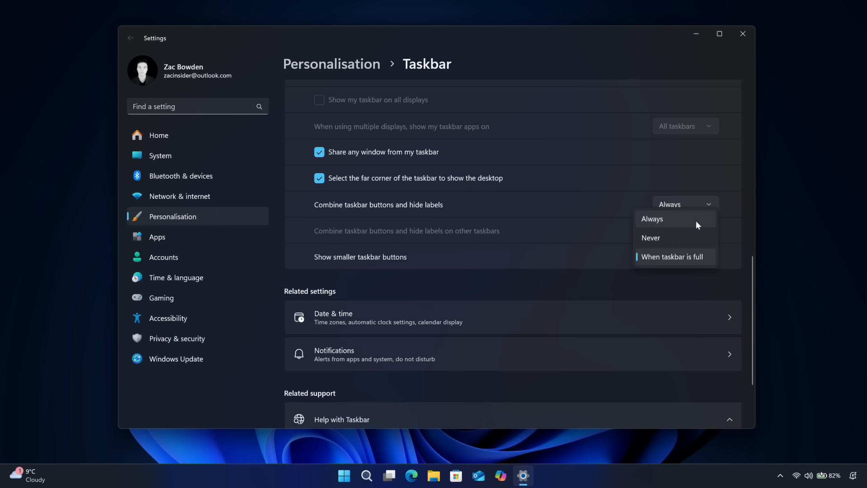
Step: Try Always for smaller taskbar buttons, then set it to 'When taskbar is full'
left_click(652, 218)
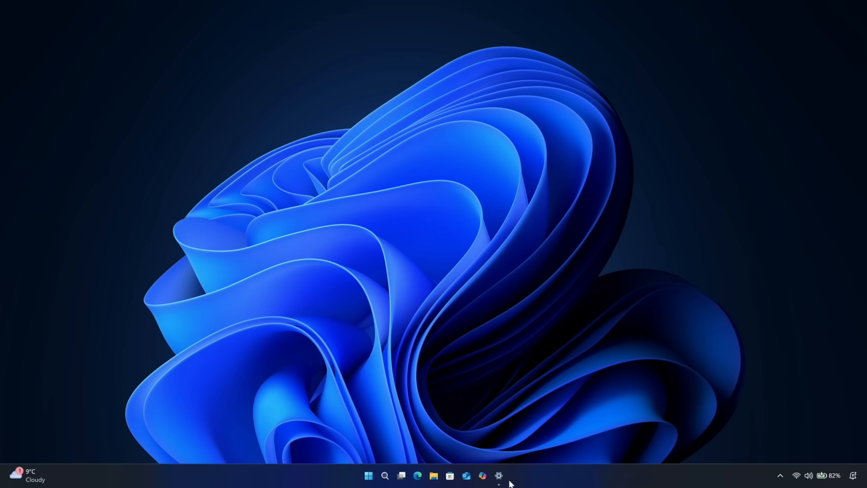
mouse_move(548, 484)
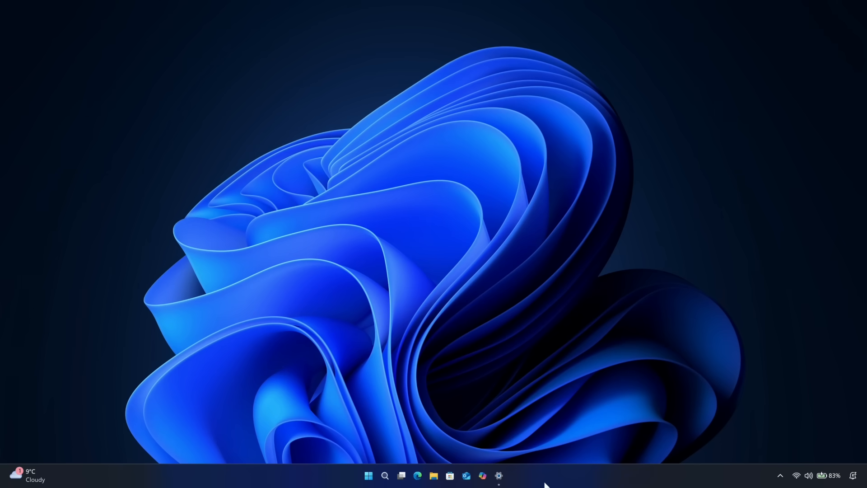
mouse_move(693, 450)
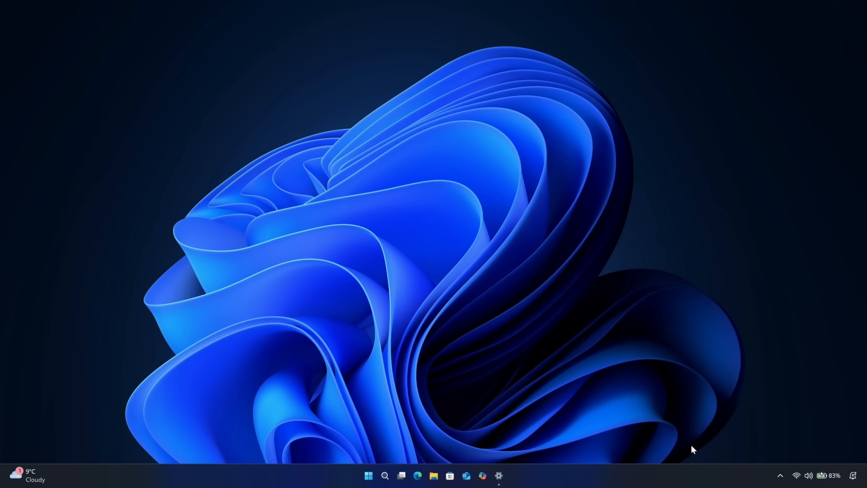
mouse_move(577, 400)
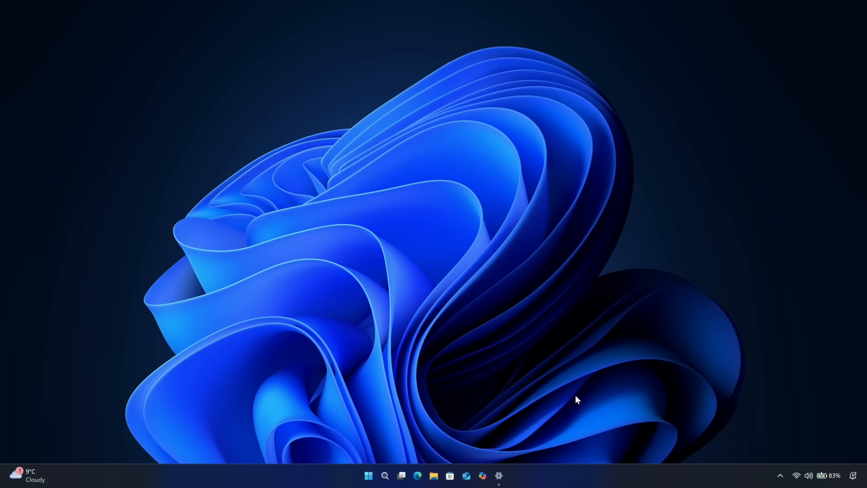
mouse_move(623, 470)
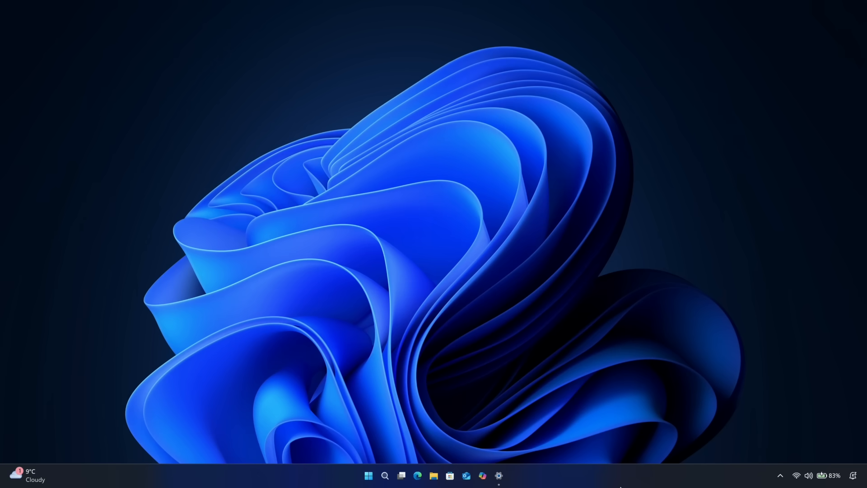
mouse_move(530, 481)
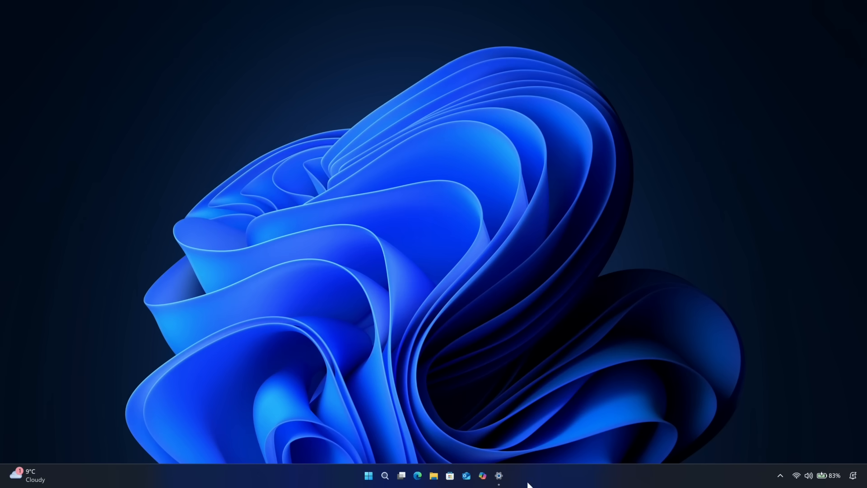
mouse_move(467, 402)
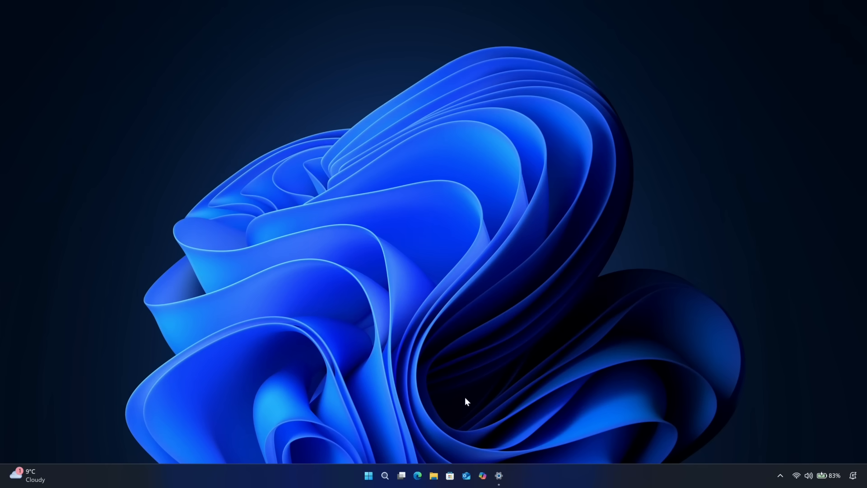
left_click(500, 475)
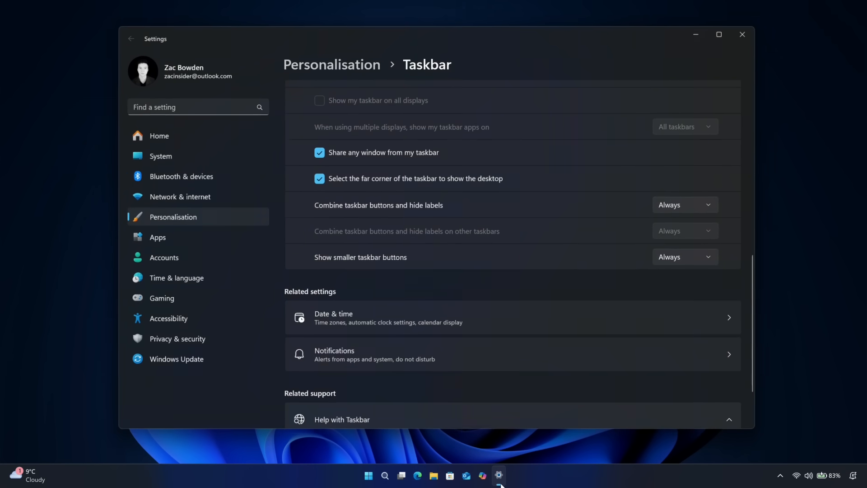
left_click(685, 257)
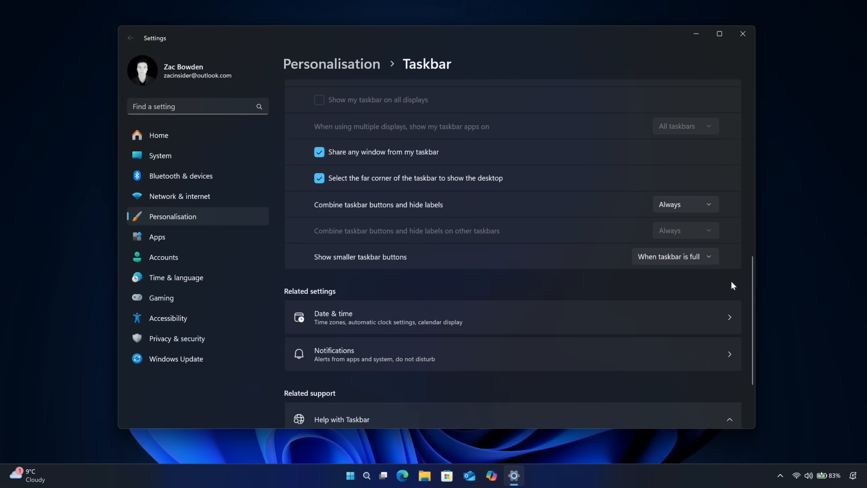
left_click(741, 34)
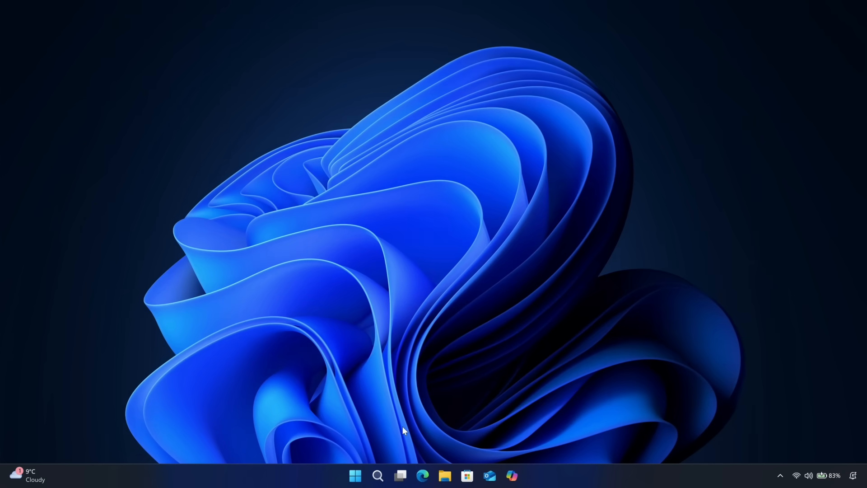
mouse_move(673, 328)
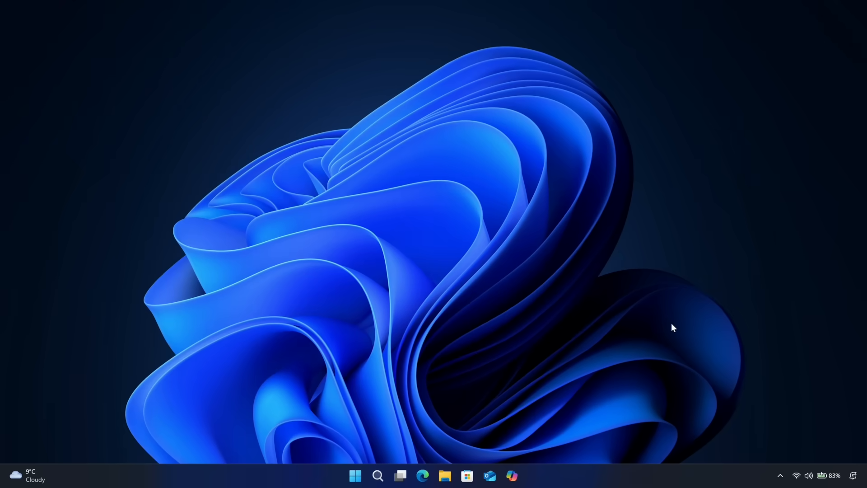
mouse_move(727, 358)
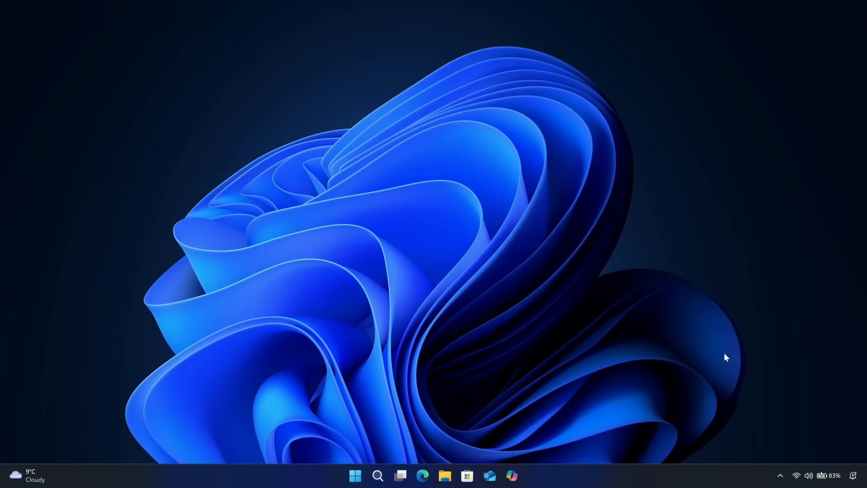
mouse_move(716, 436)
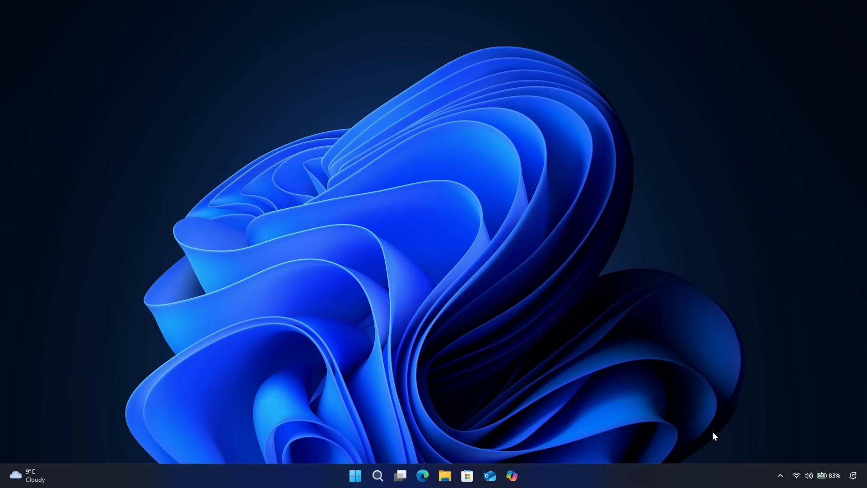
mouse_move(703, 478)
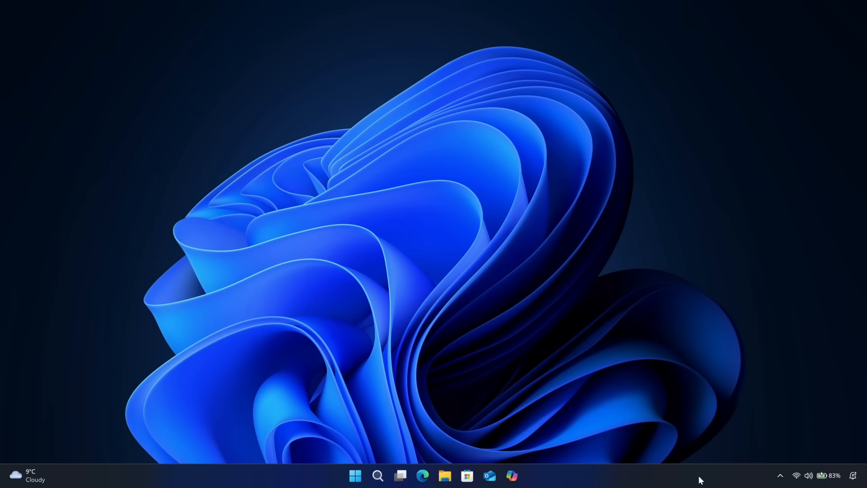
mouse_move(774, 482)
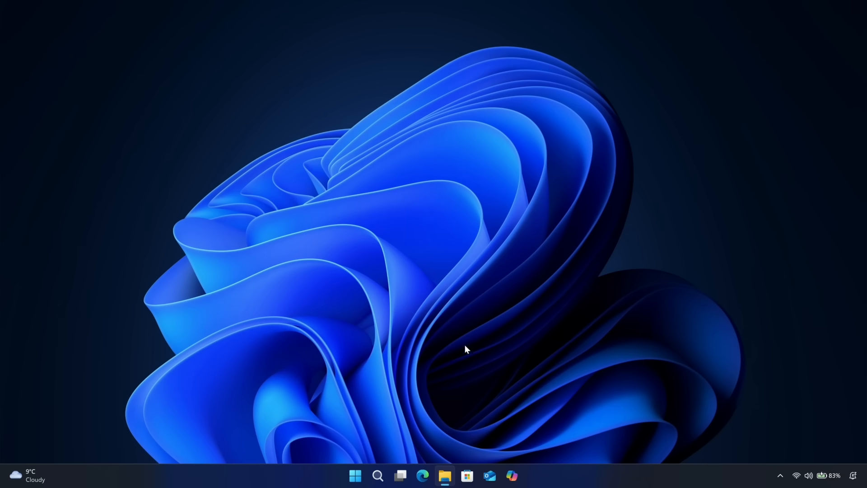
Step: Open Documents in File Explorer and peek at the Document file's context menu
left_click(445, 475)
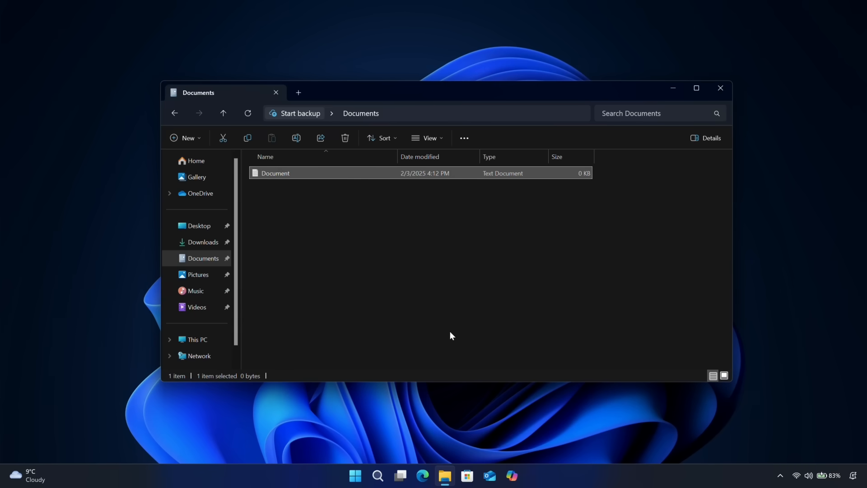
mouse_move(355, 203)
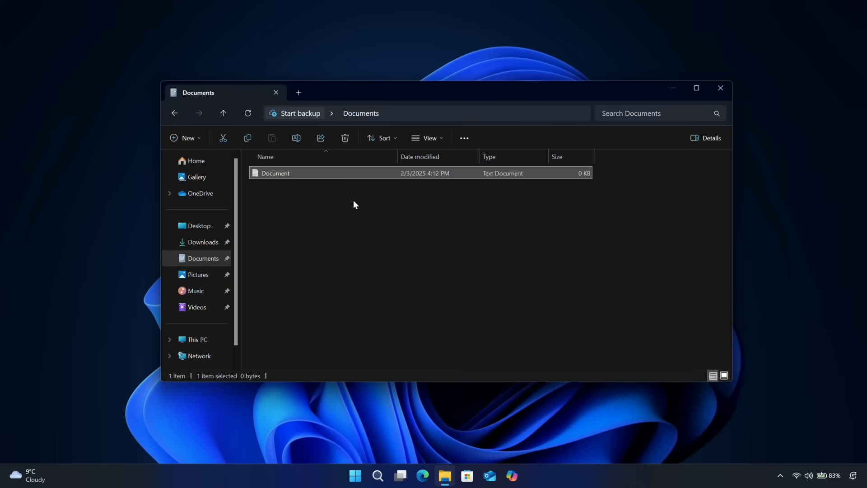
mouse_move(361, 171)
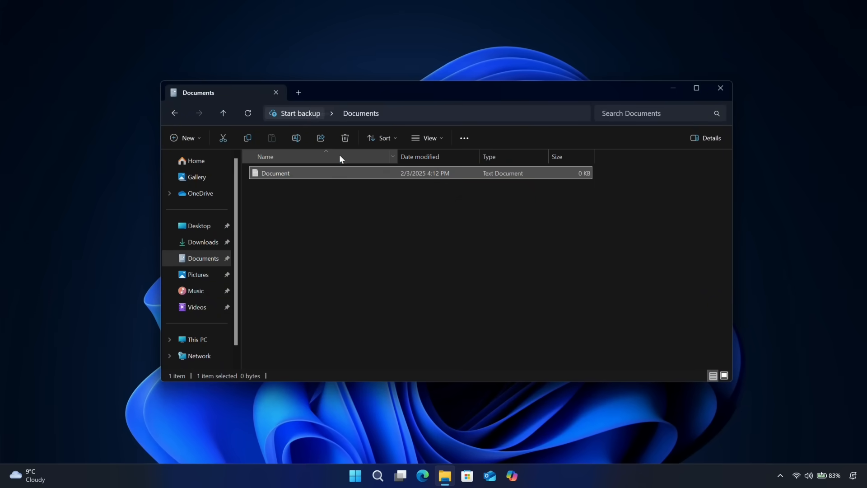
right_click(275, 173)
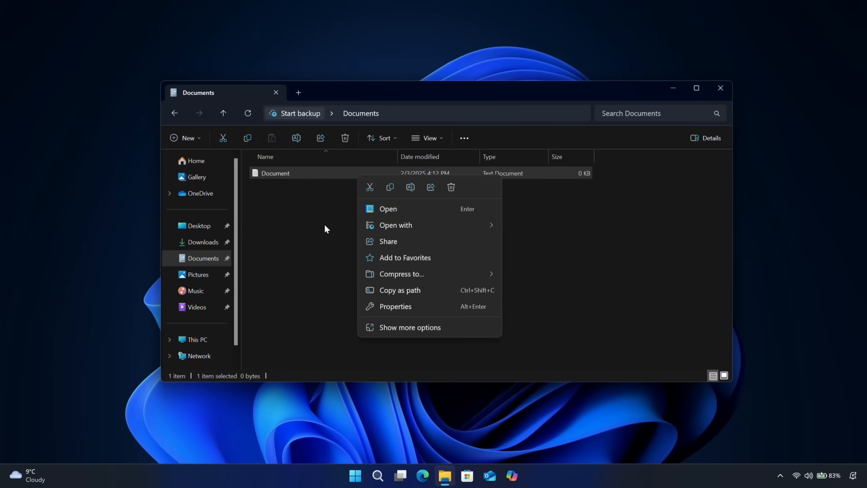
left_click(302, 188)
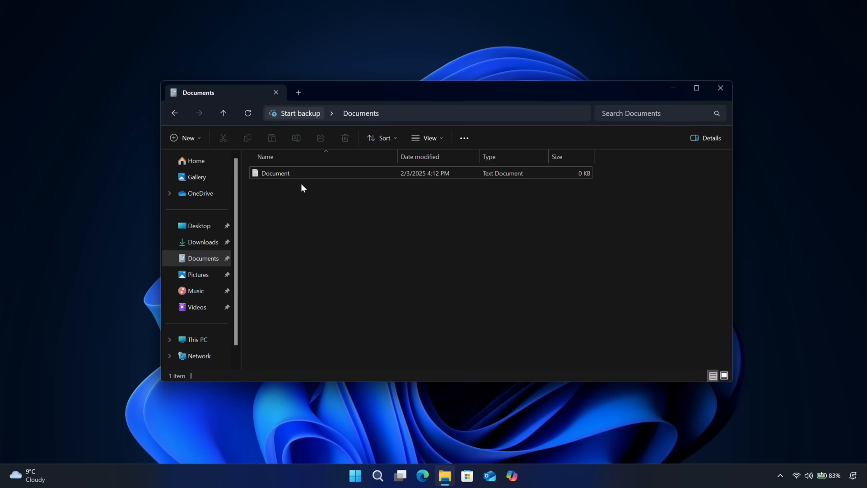
Step: Drag the Document file to the Drag-to-Share bar and send it to Unigram
left_click_drag(276, 172, 406, 33)
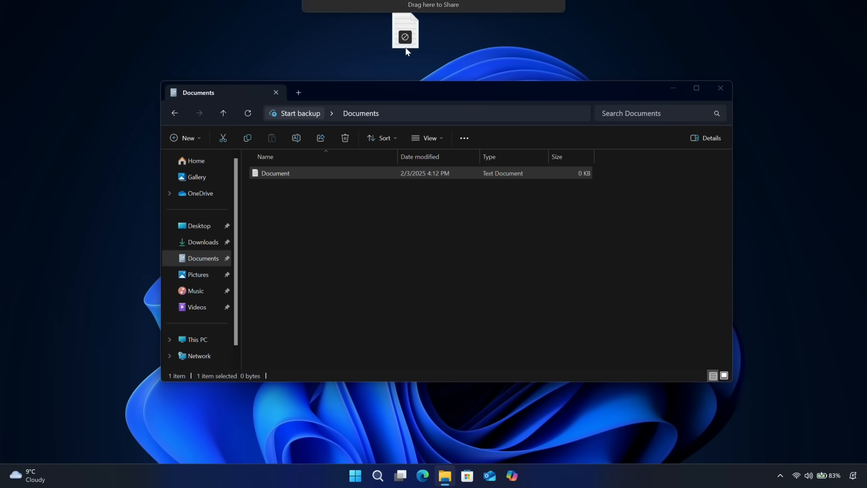
left_click_drag(404, 33, 332, 39)
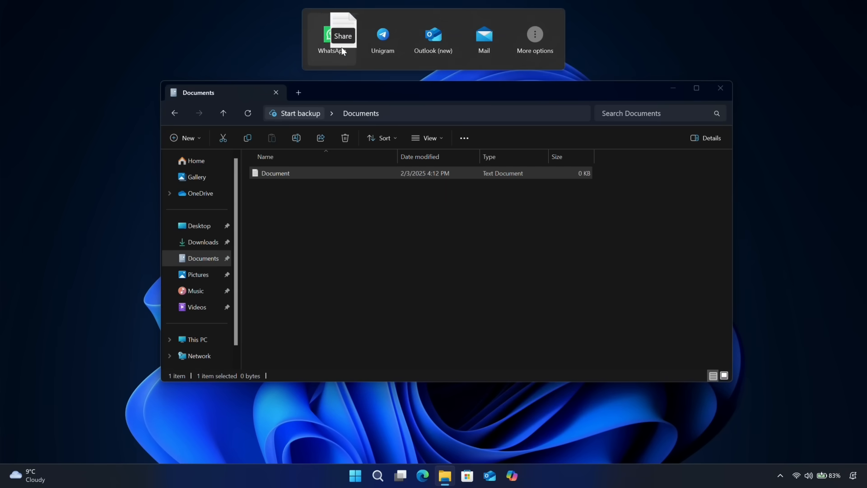
mouse_move(439, 46)
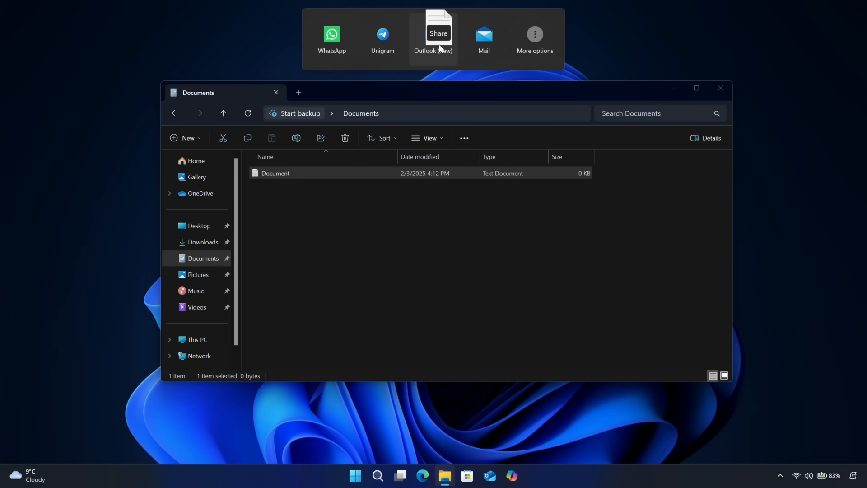
mouse_move(381, 49)
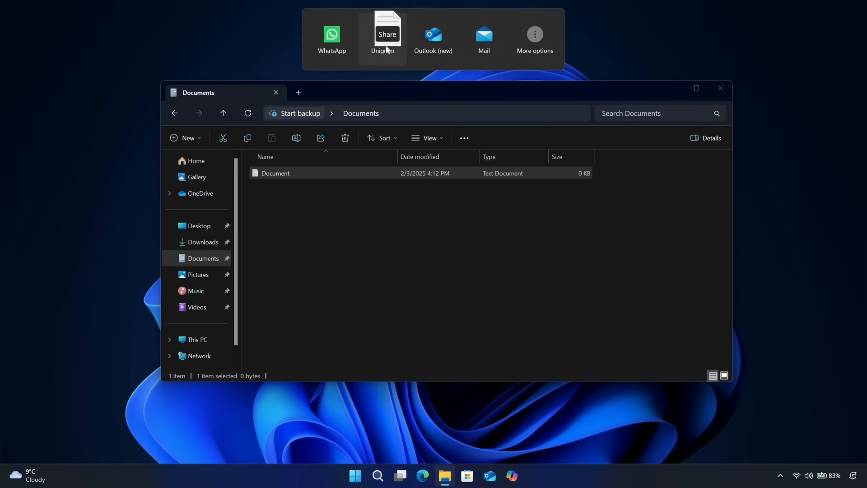
left_click(383, 33)
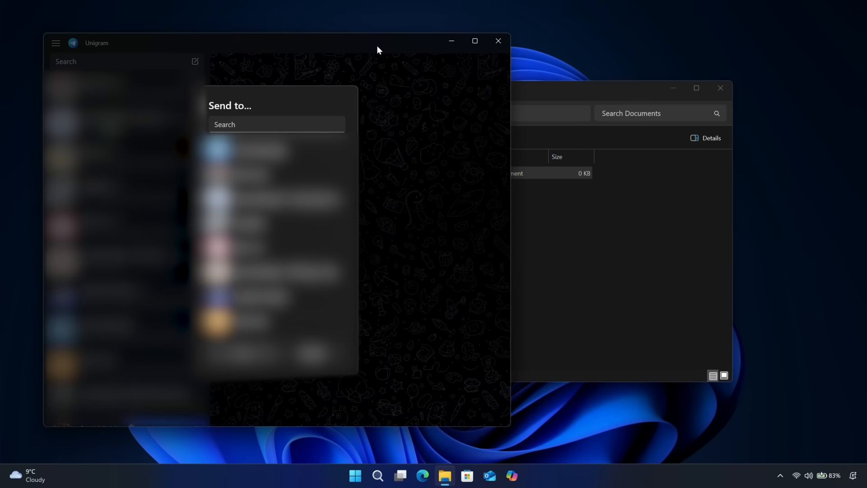
mouse_move(378, 117)
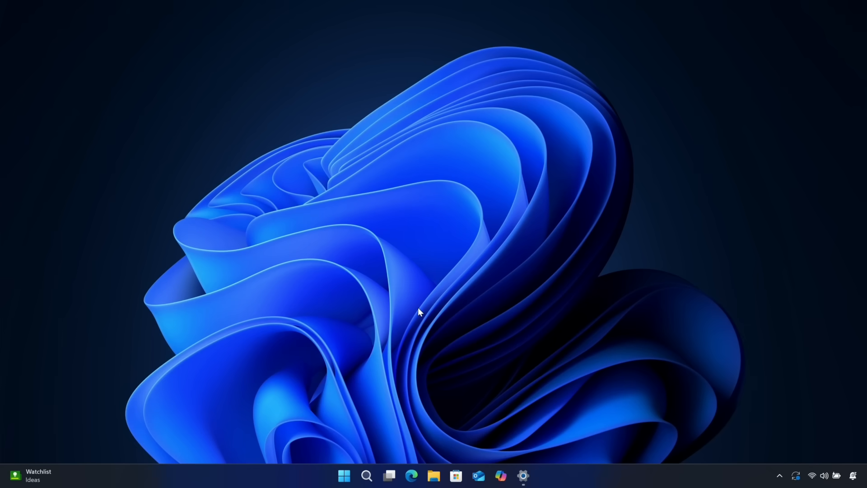
Step: Show Personalization > Lock screen with the Your widgets list (Weather, Watchlist, Traffic, Sports)
left_click(522, 476)
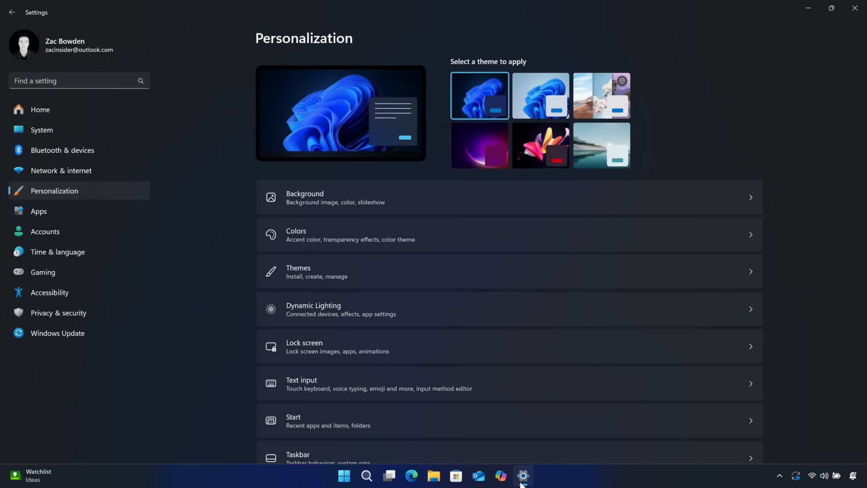
mouse_move(597, 357)
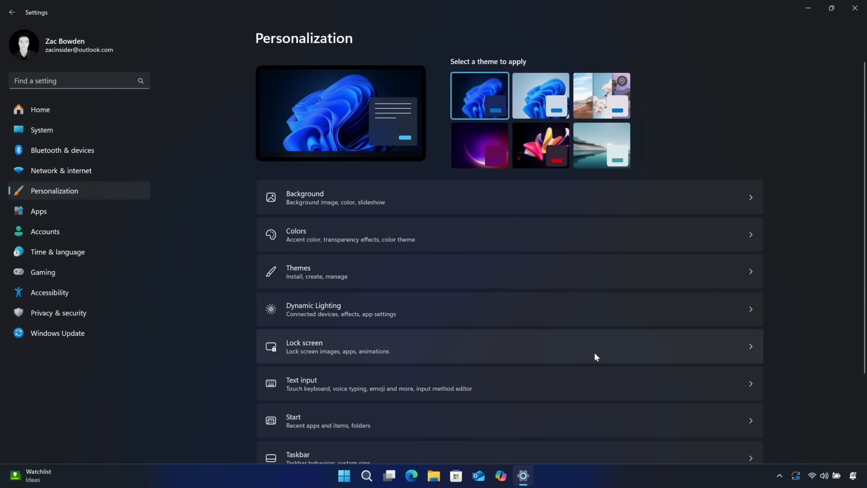
left_click(304, 345)
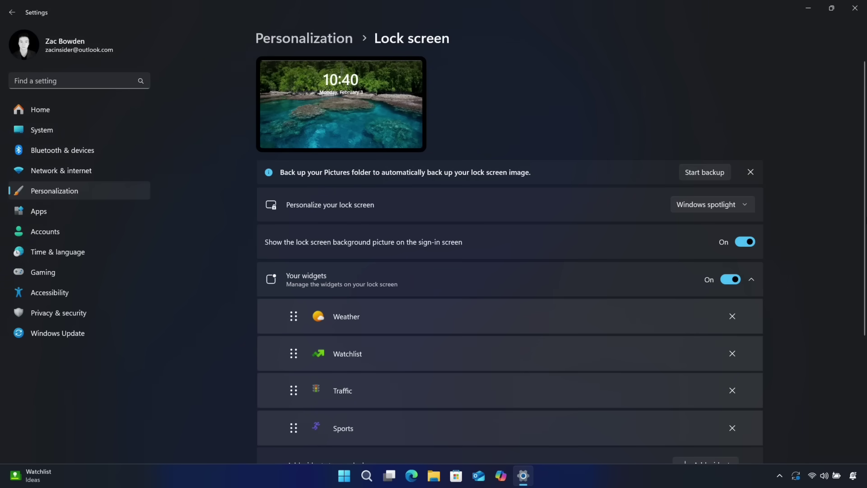
scroll("down", 3)
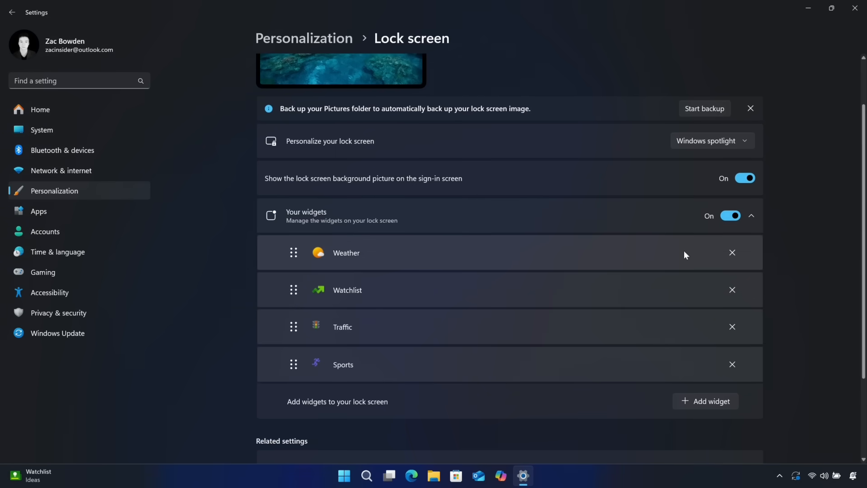
mouse_move(549, 271)
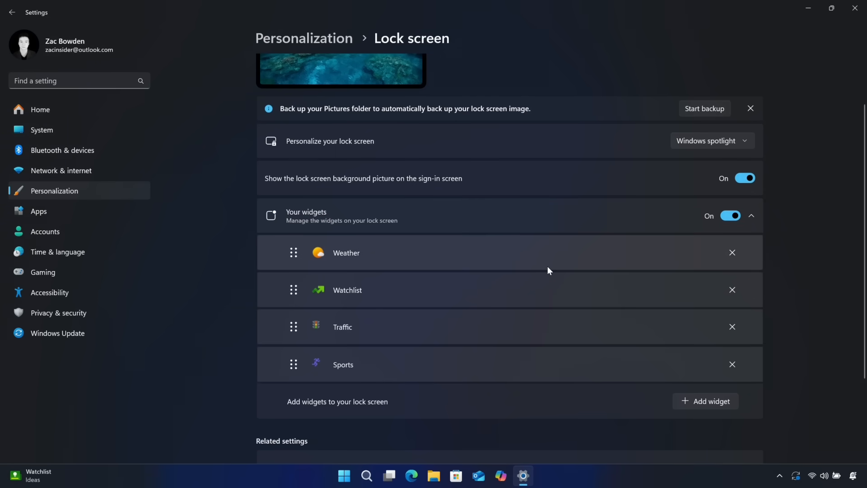
mouse_move(605, 344)
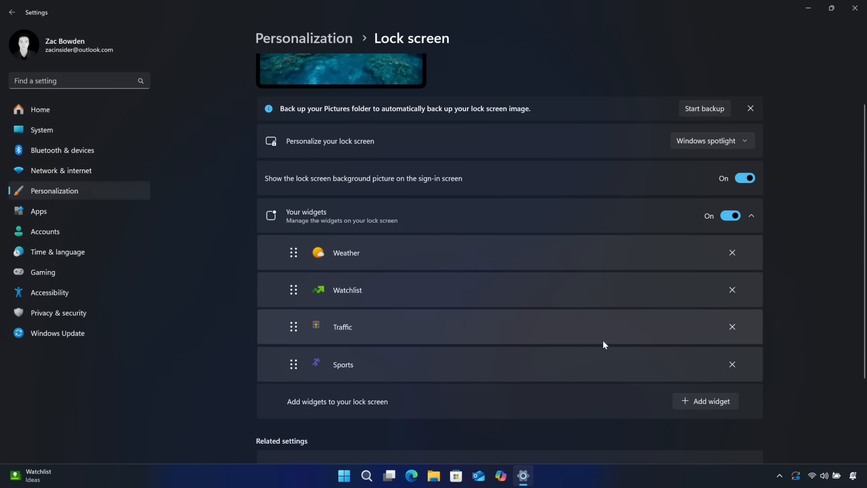
mouse_move(361, 215)
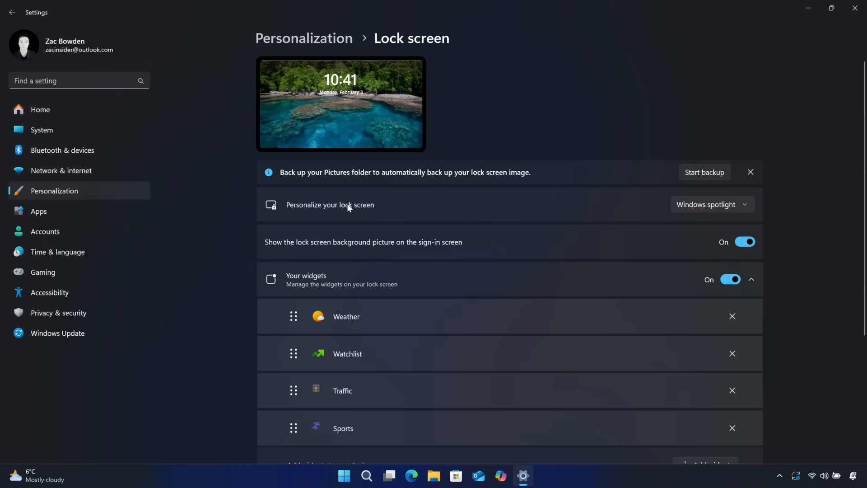
Step: Reorder the lock screen widgets so Sports is first and Weather moves further down
scroll("down", 3)
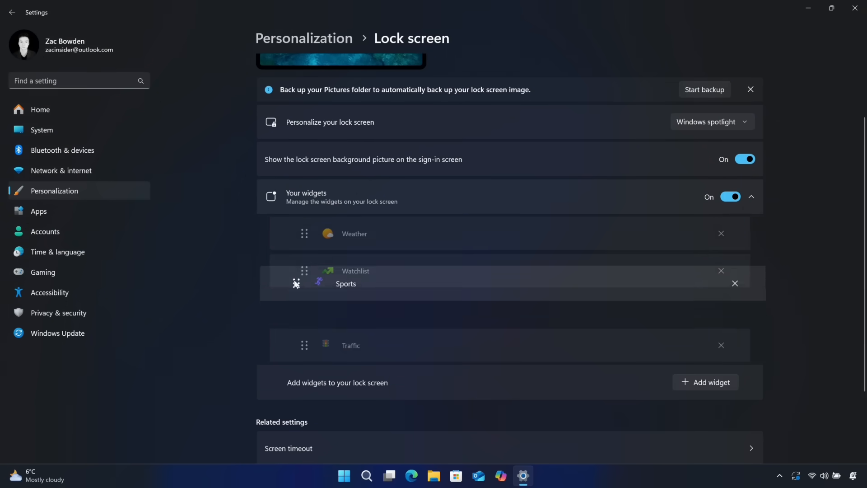
left_click_drag(304, 284, 293, 234)
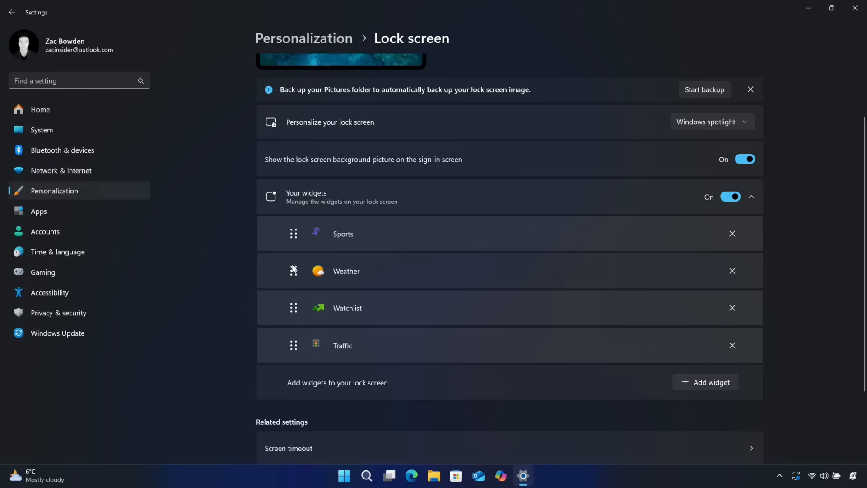
left_click_drag(294, 271, 293, 345)
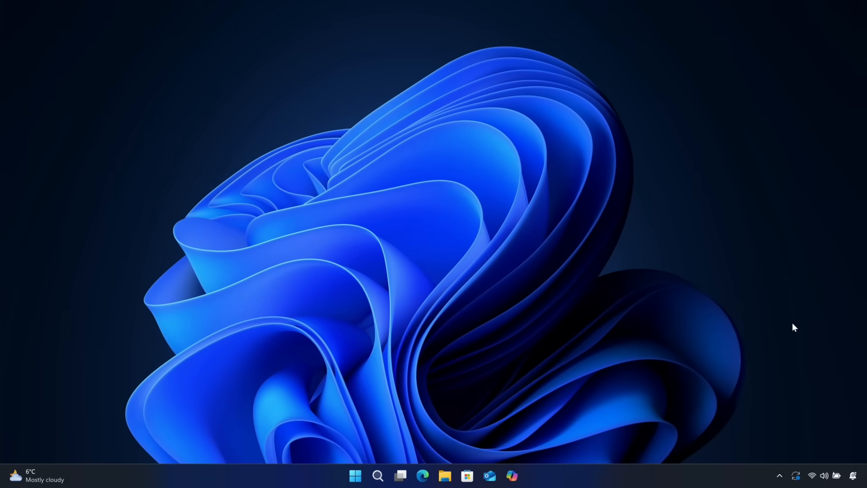
Step: Lock the PC with Win+L to preview the Sports, Watchlist and Weather widgets, then sign back in
key("Win+L")
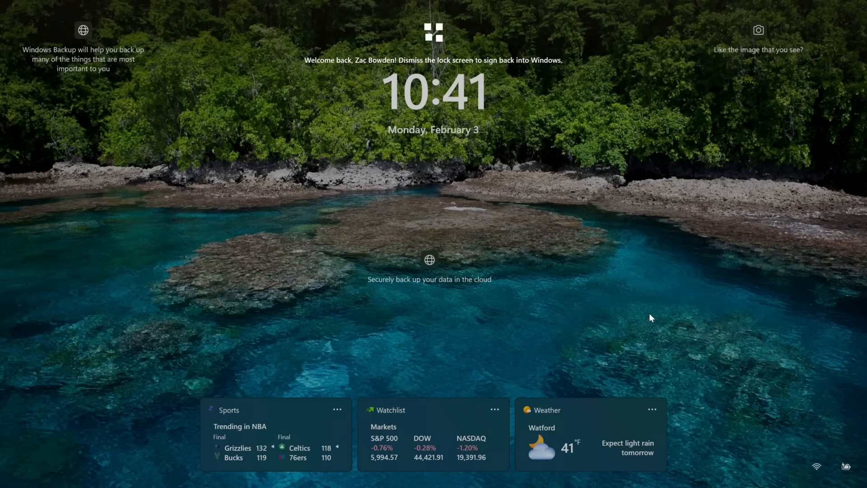
mouse_move(658, 411)
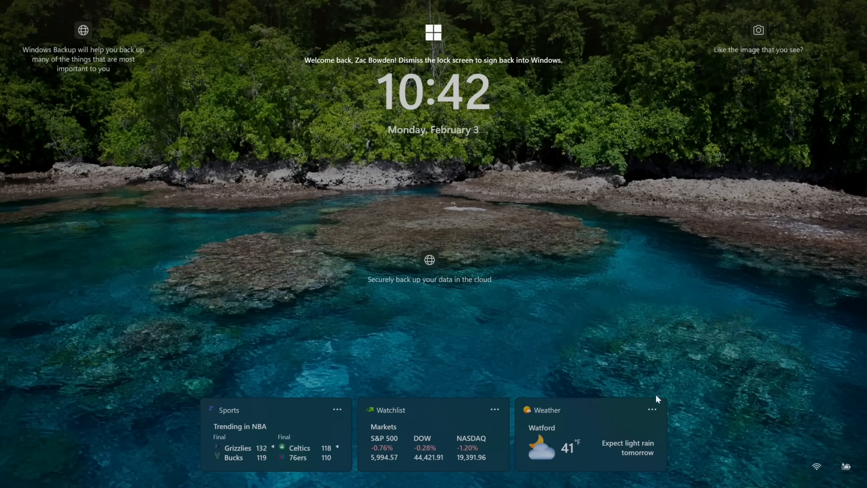
key("Enter")
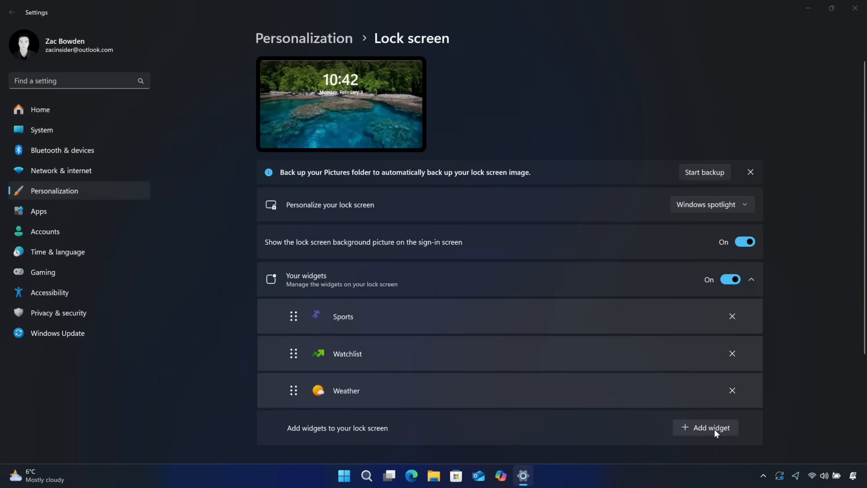
Step: Add Battery Meter and Countdown as lock screen widgets and bring up Countdown's customization
left_click(705, 427)
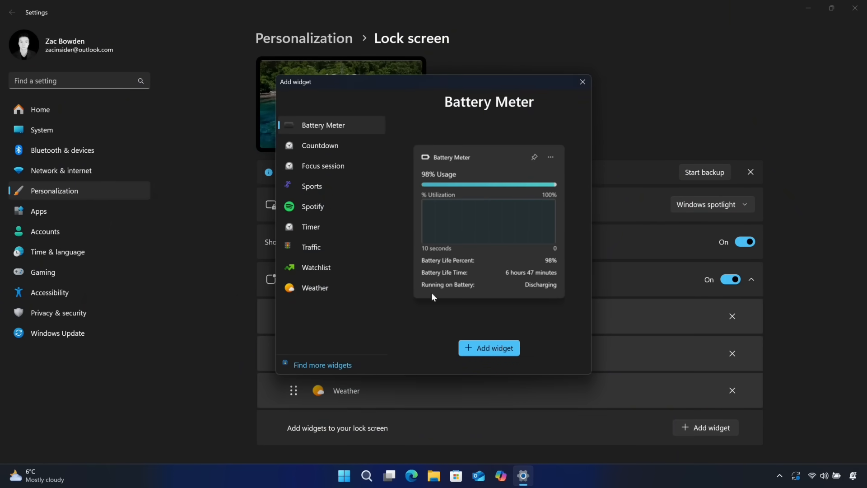
left_click(489, 348)
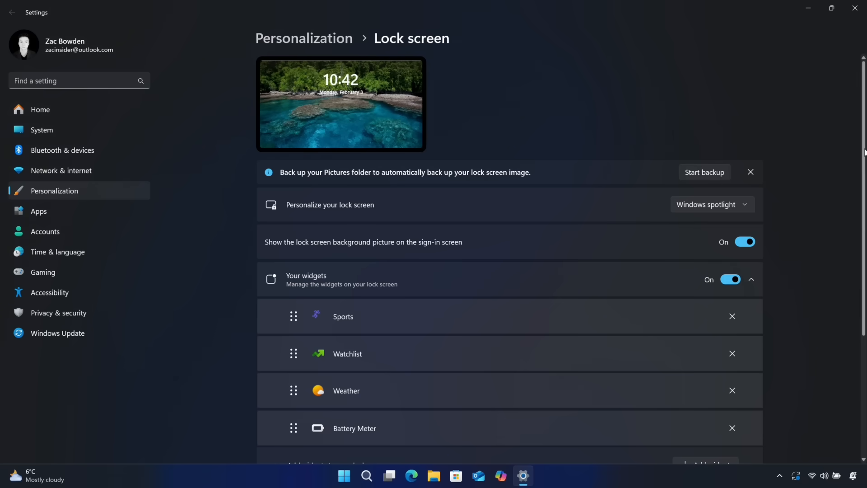
left_click(705, 354)
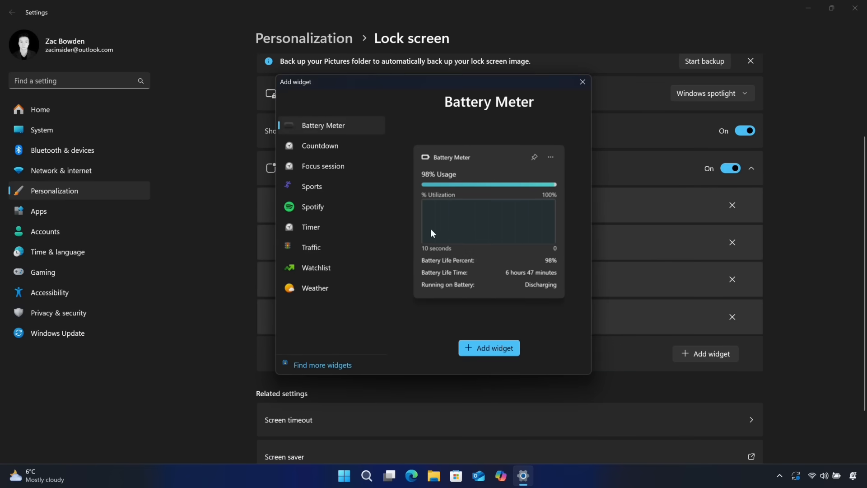
mouse_move(327, 172)
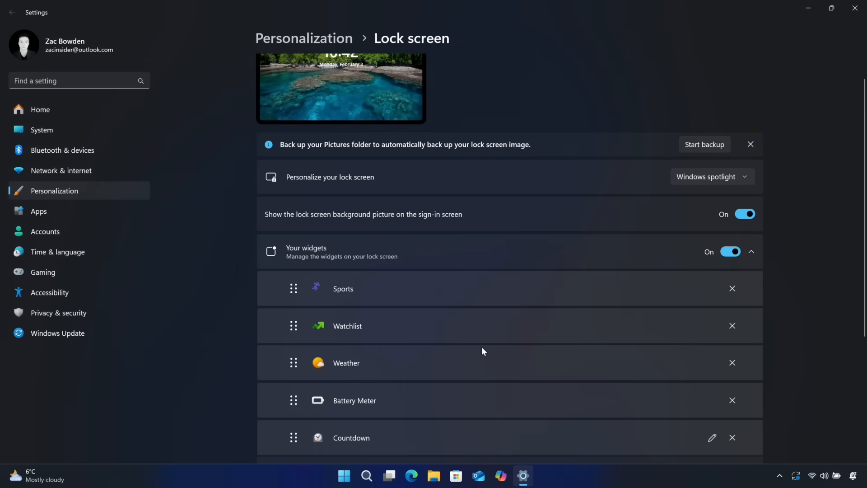
scroll("down", 3)
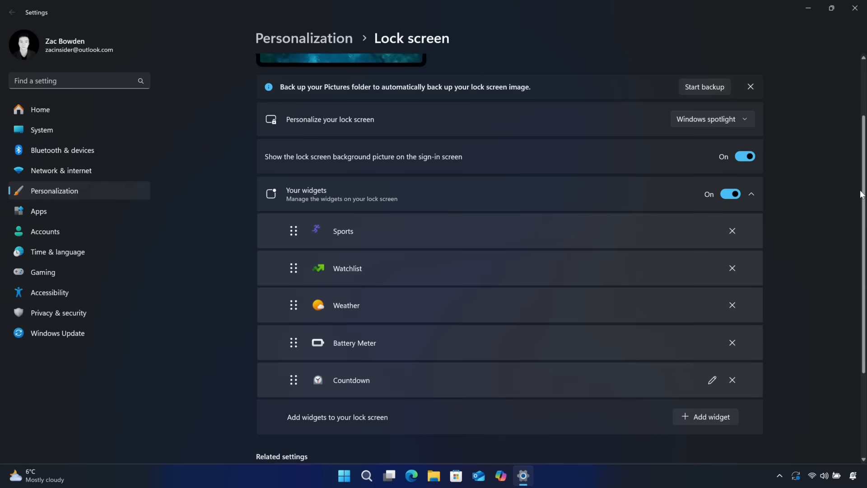
left_click(712, 379)
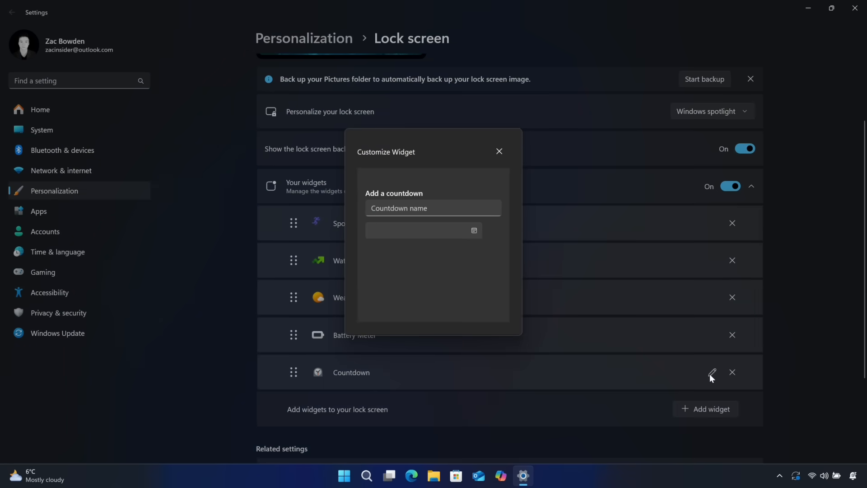
Step: Close the Customize Widget dialog without entering a countdown
left_click(499, 151)
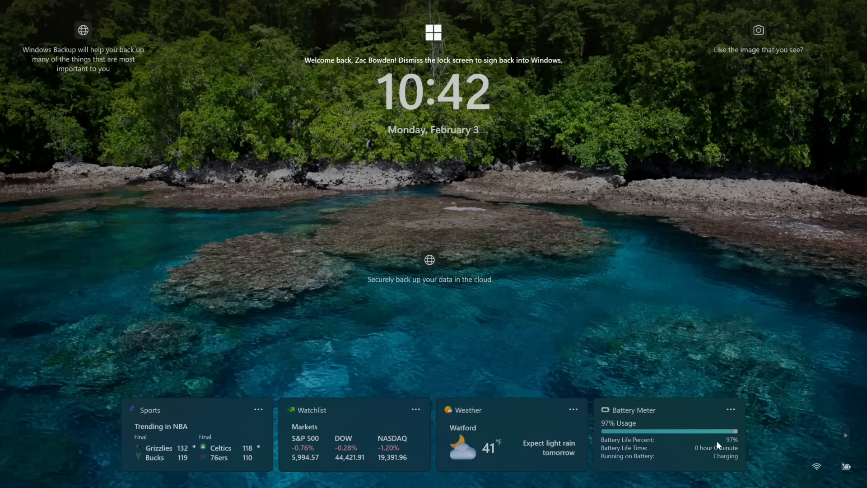
mouse_move(849, 445)
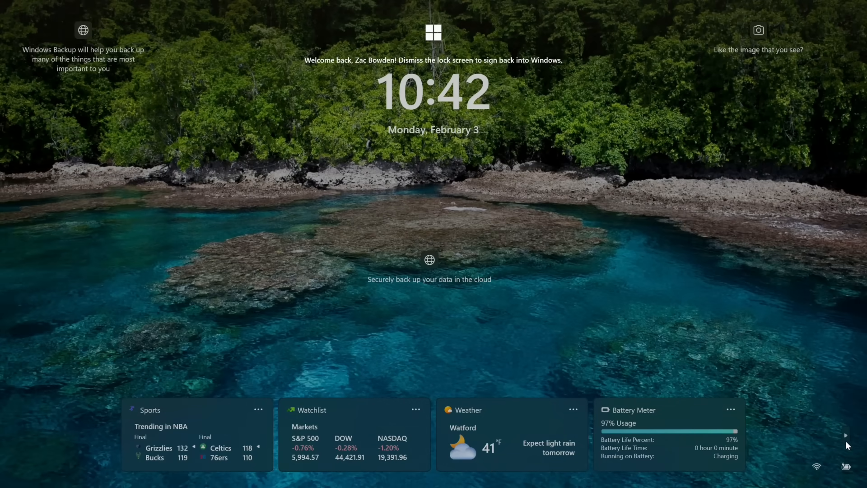
Step: Advance the lock screen widget row to the next page showing the Countdown widget
left_click(846, 436)
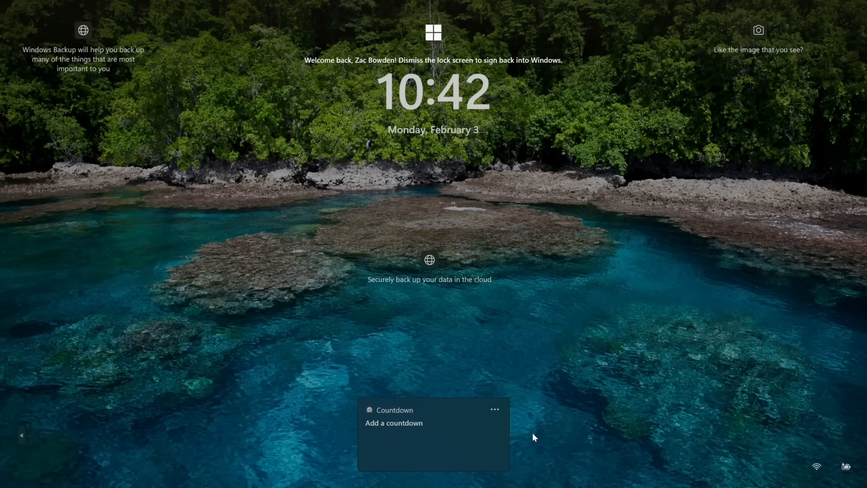
mouse_move(256, 435)
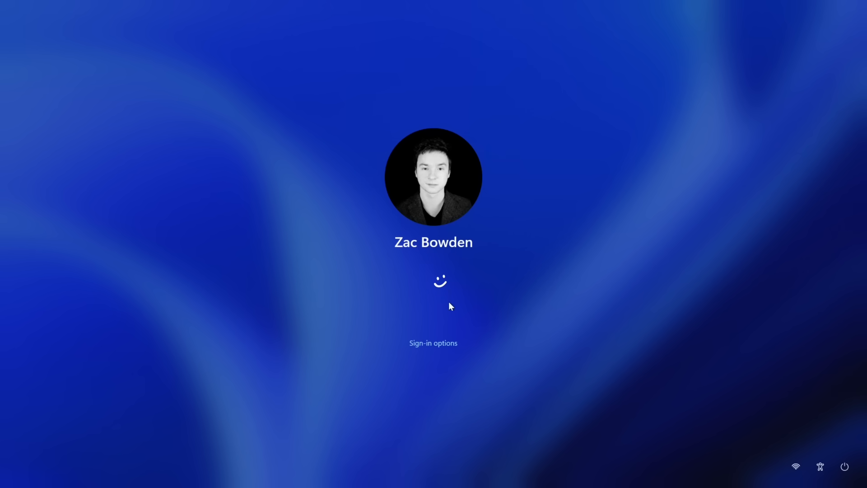
mouse_move(520, 342)
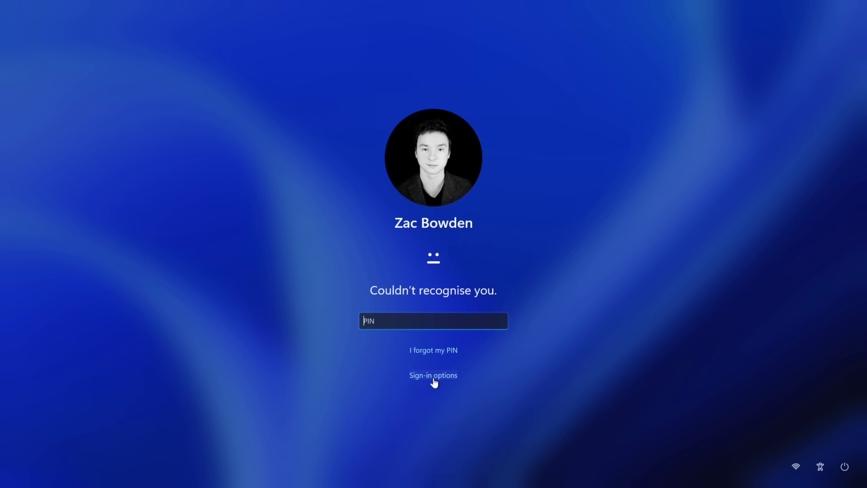
mouse_move(448, 370)
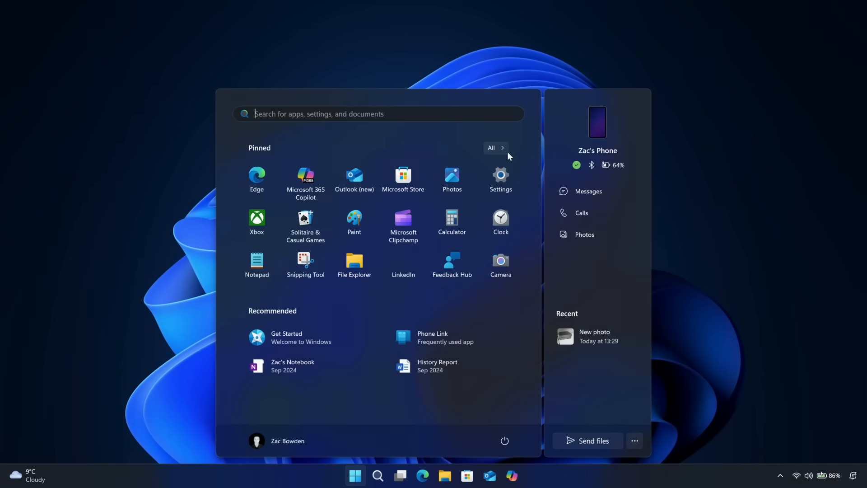
Step: Switch Start to the All view with apps grouped into categories like Productivity and Games
left_click(496, 148)
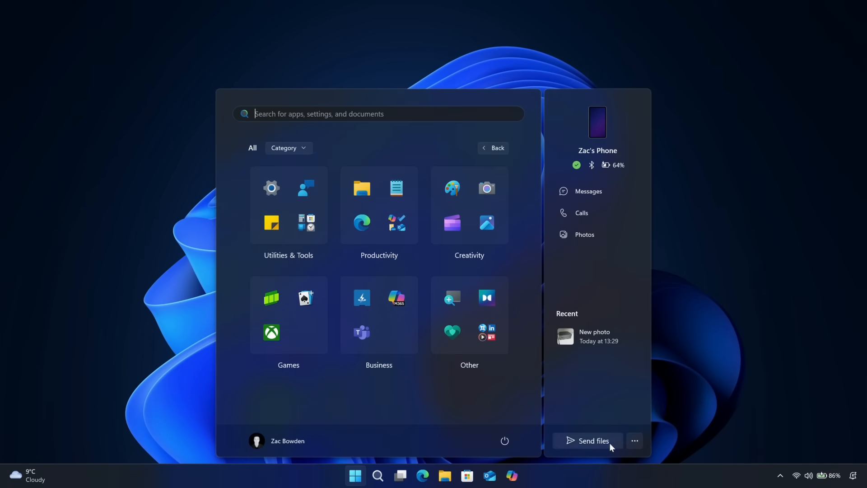
mouse_move(366, 141)
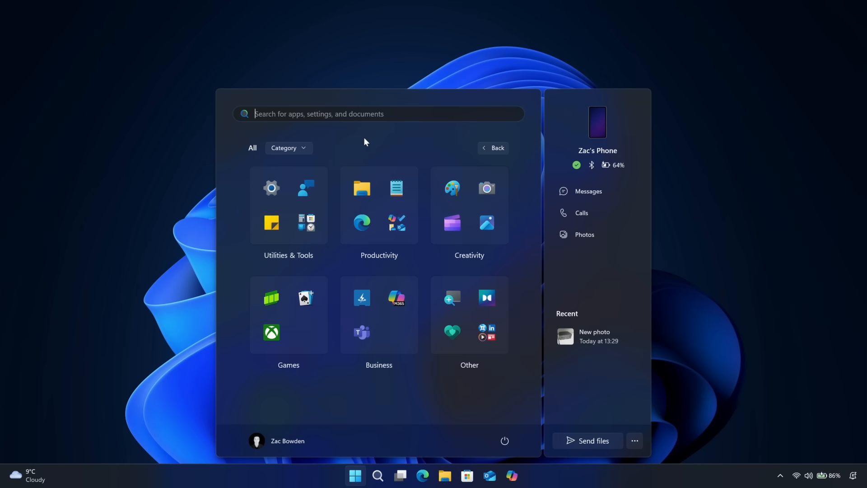